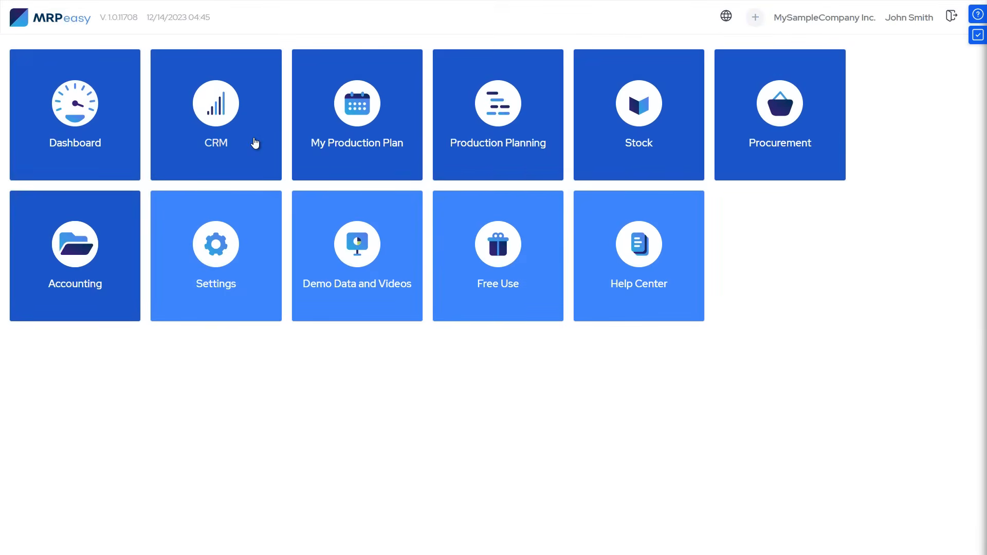
Step: Open the CRM customer orders board from the MRPeasy home screen
{"action": "left_click", "coordinate": [214, 114]}
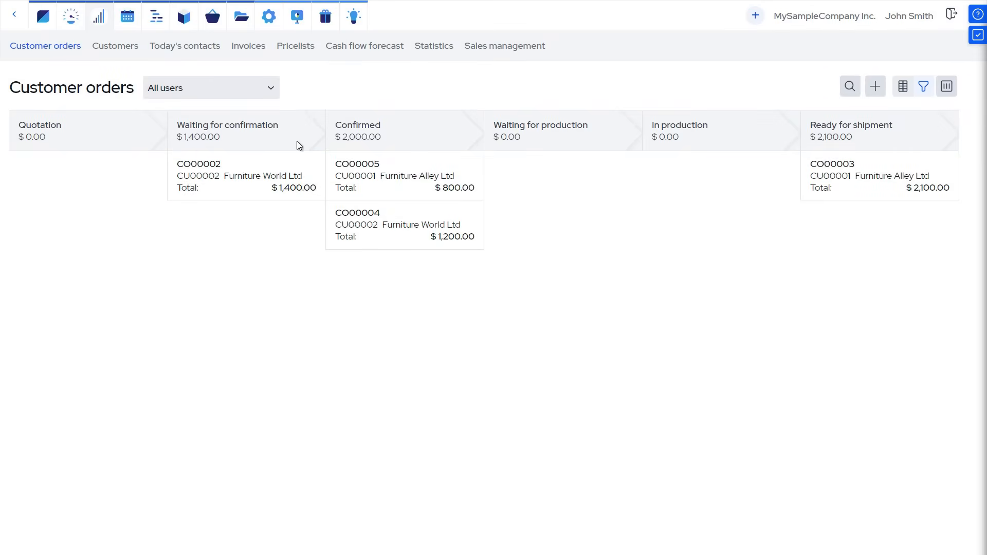
{"action": "mouse_move", "coordinate": [874, 86]}
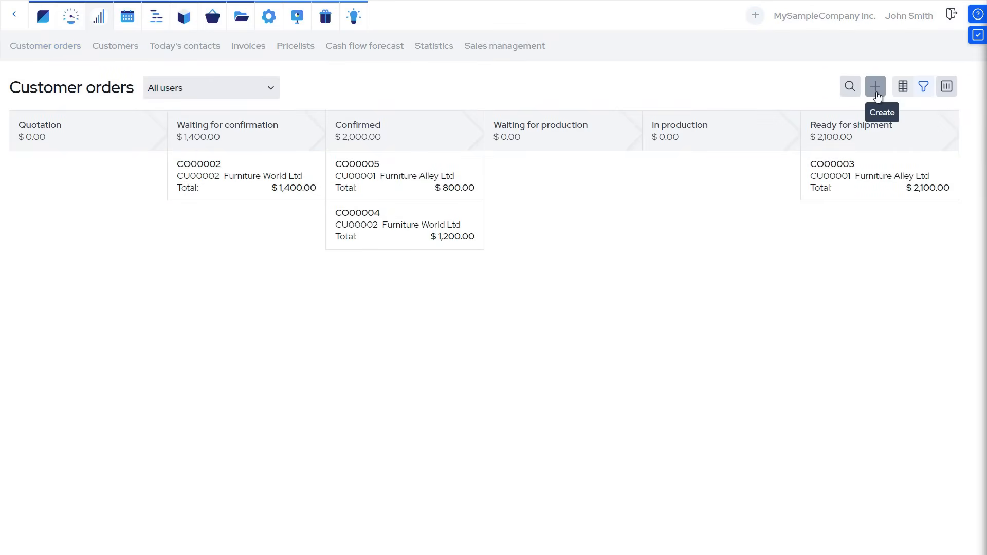
Step: Create a new customer order for CU00002 Furniture World Ltd with 10 A00004 Wooden tables and save it
{"action": "left_click", "coordinate": [874, 87]}
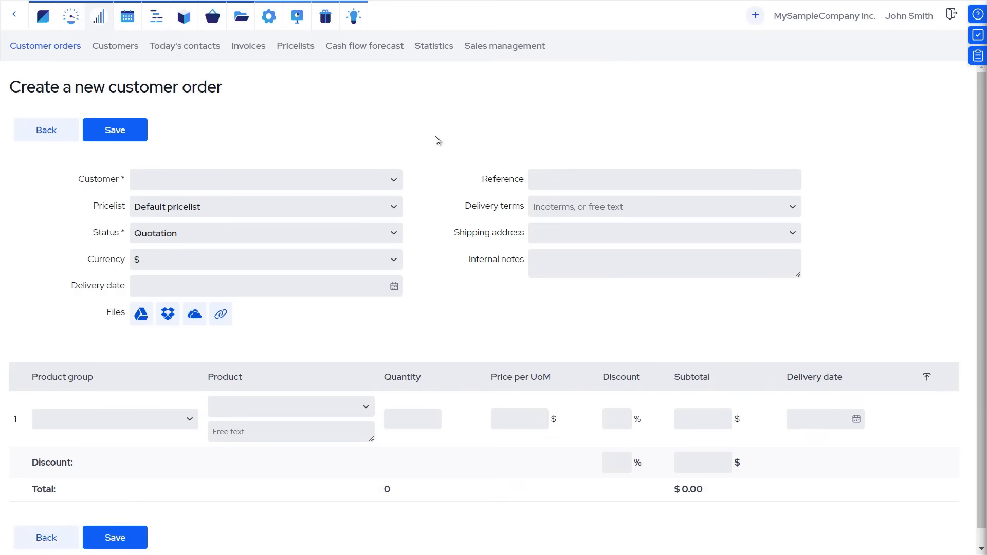
{"action": "left_click", "coordinate": [266, 179]}
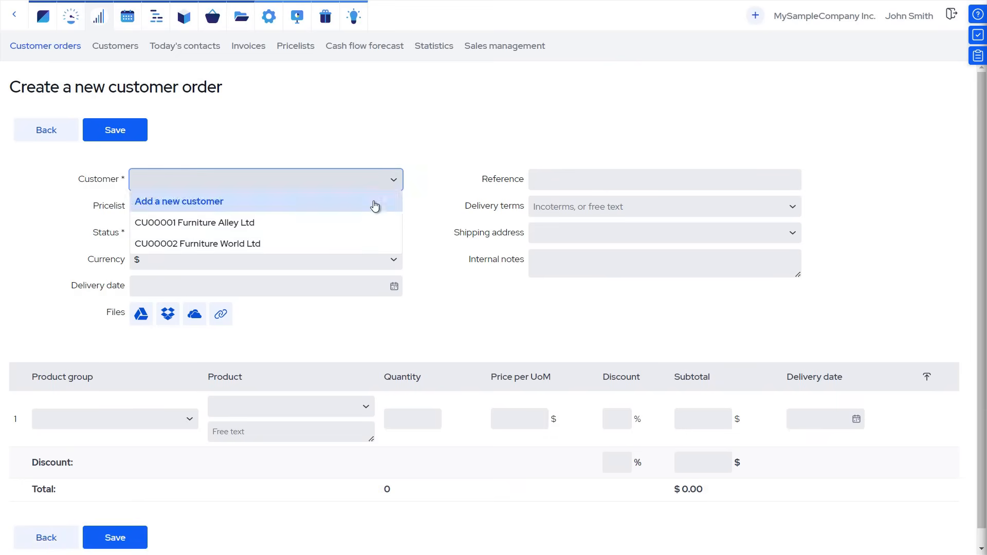
{"action": "left_click", "coordinate": [197, 244]}
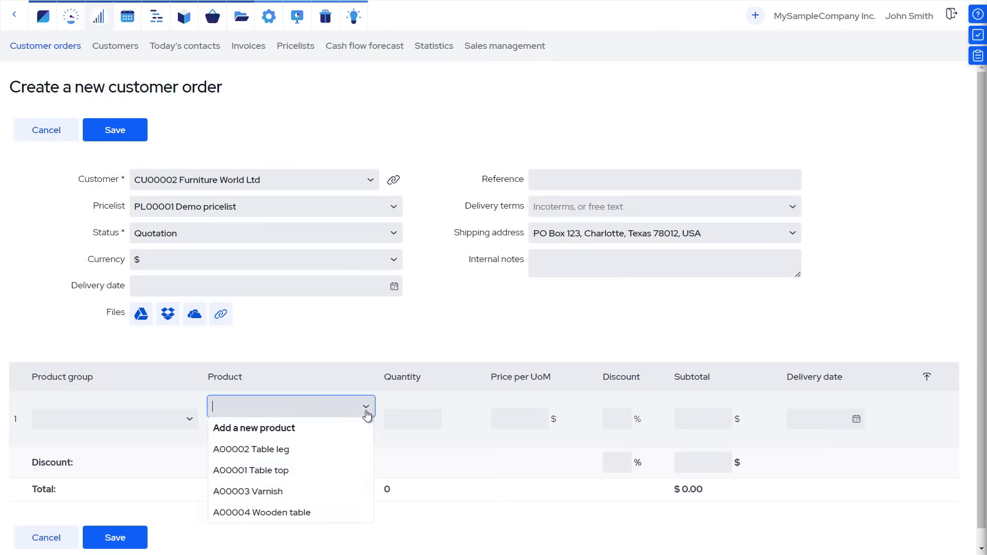
{"action": "left_click", "coordinate": [263, 512]}
{"action": "type", "text": "10"}
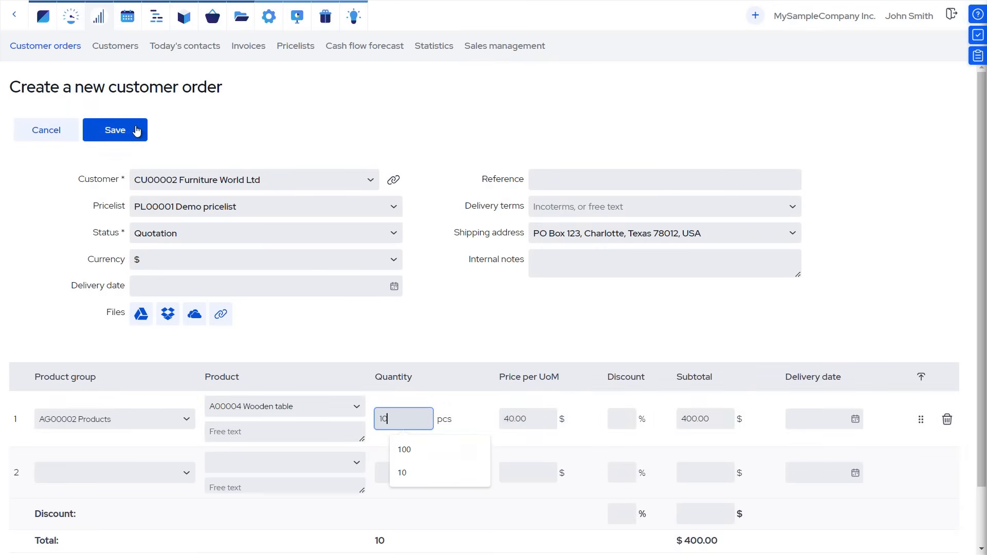
{"action": "left_click", "coordinate": [115, 129]}
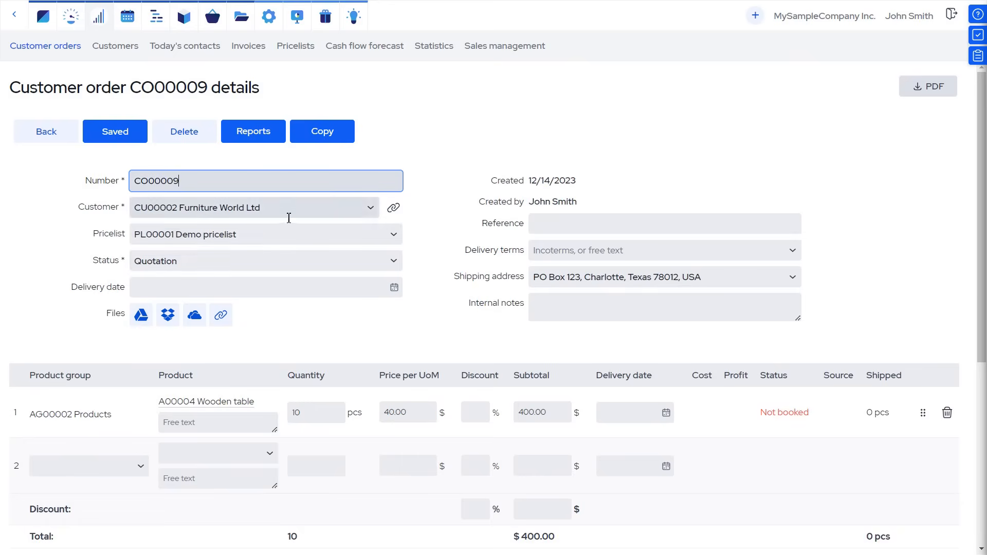
{"action": "scroll", "scroll_direction": "down", "scroll_amount": 3}
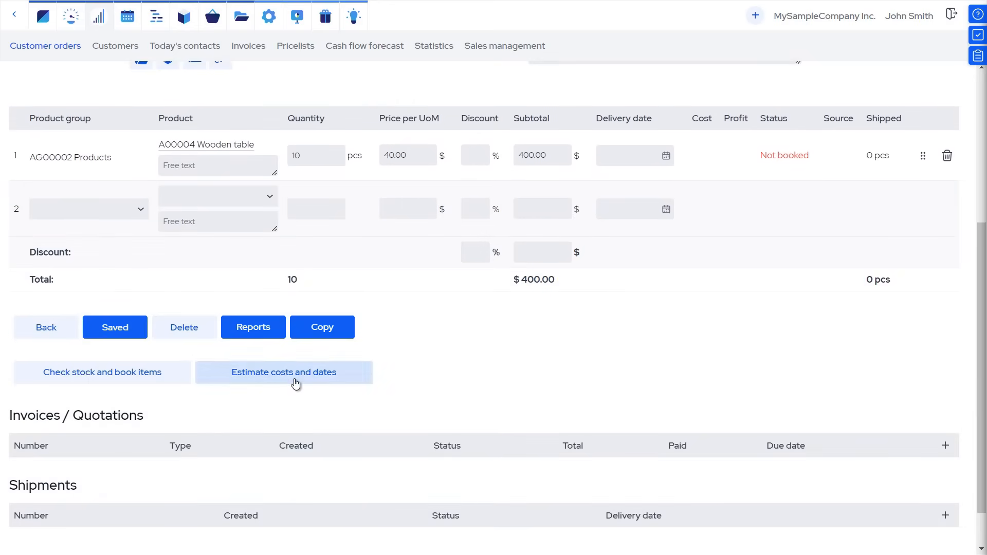
Step: Estimate costs and dates for CO00009, saving the $295 cost and $105 profit result
{"action": "left_click", "coordinate": [284, 372]}
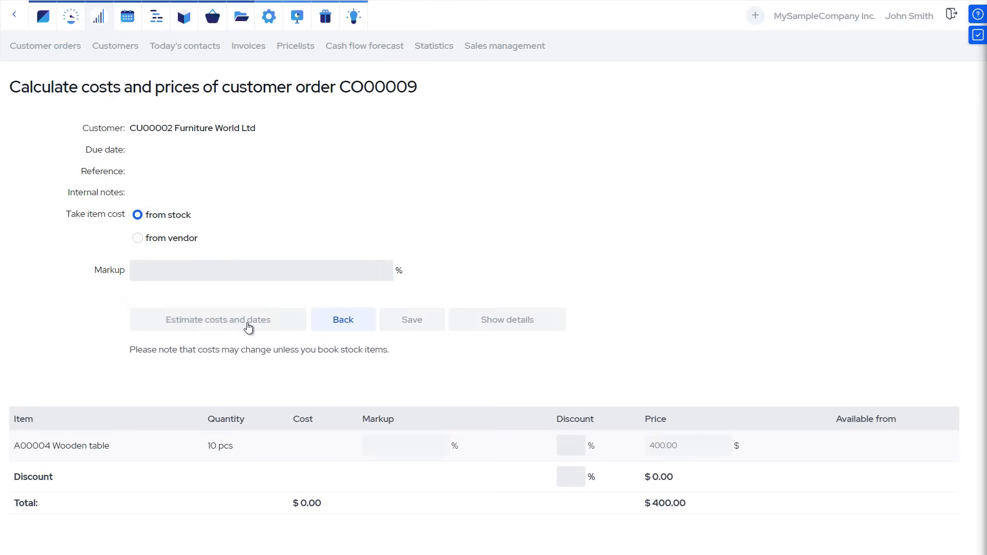
{"action": "left_click", "coordinate": [217, 318]}
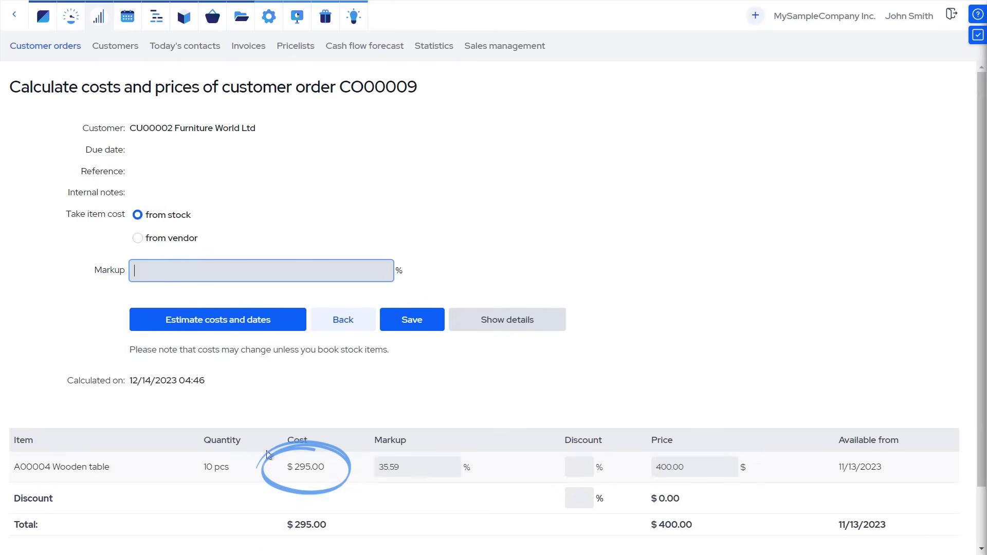
{"action": "mouse_move", "coordinate": [876, 489]}
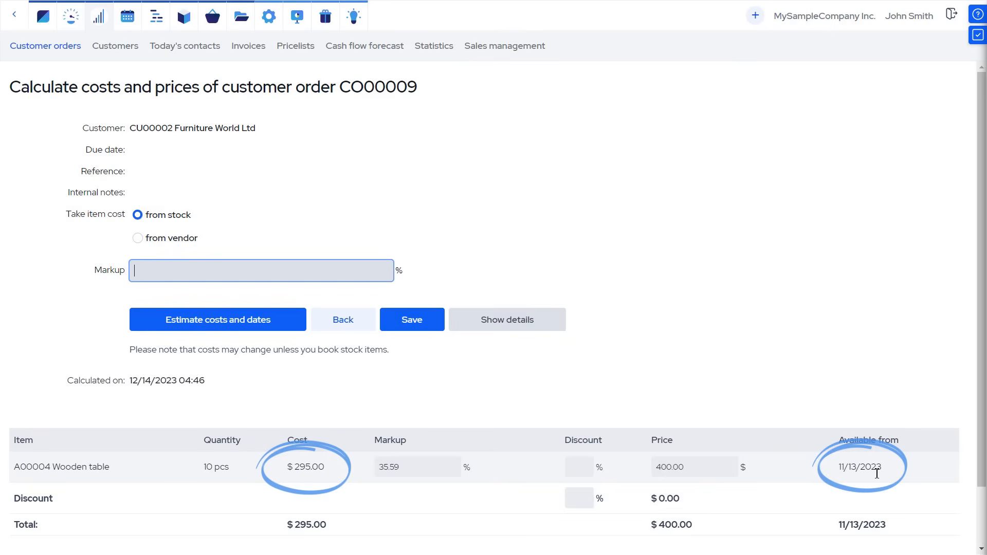
{"action": "left_click", "coordinate": [412, 318]}
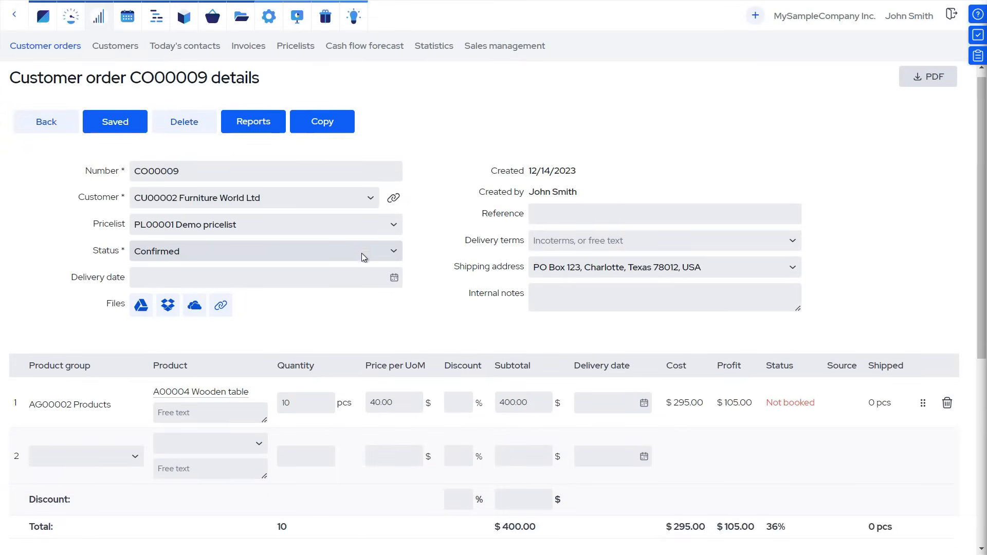
{"action": "scroll", "scroll_direction": "down", "scroll_amount": 3}
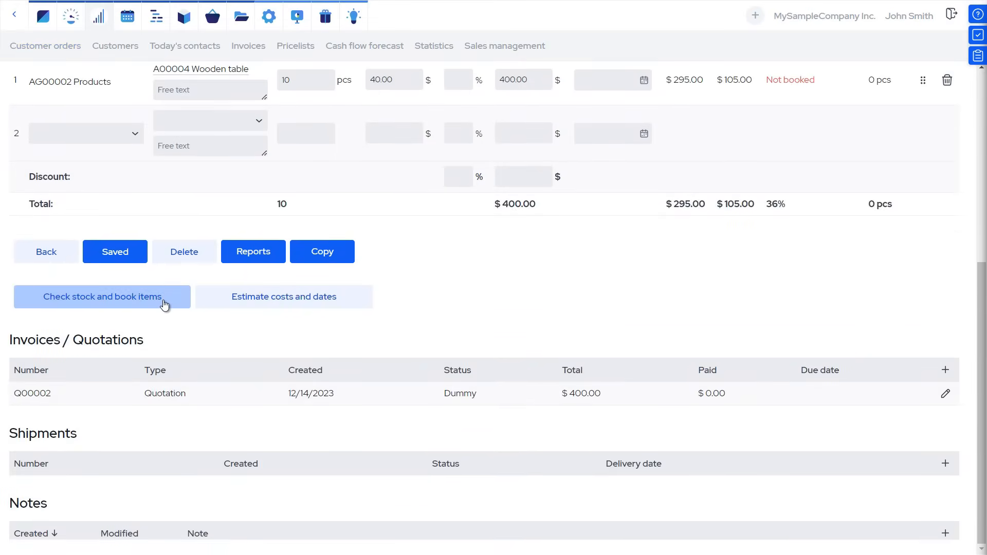
Step: Book all items for CO00009 with MOs created for missing products, then view the production schedule
{"action": "left_click", "coordinate": [102, 297]}
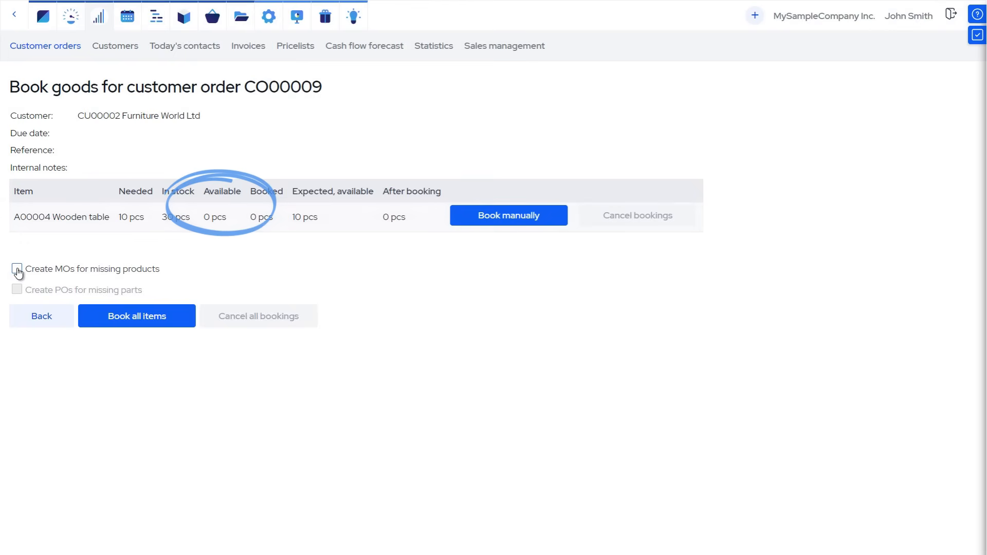
{"action": "left_click", "coordinate": [17, 269]}
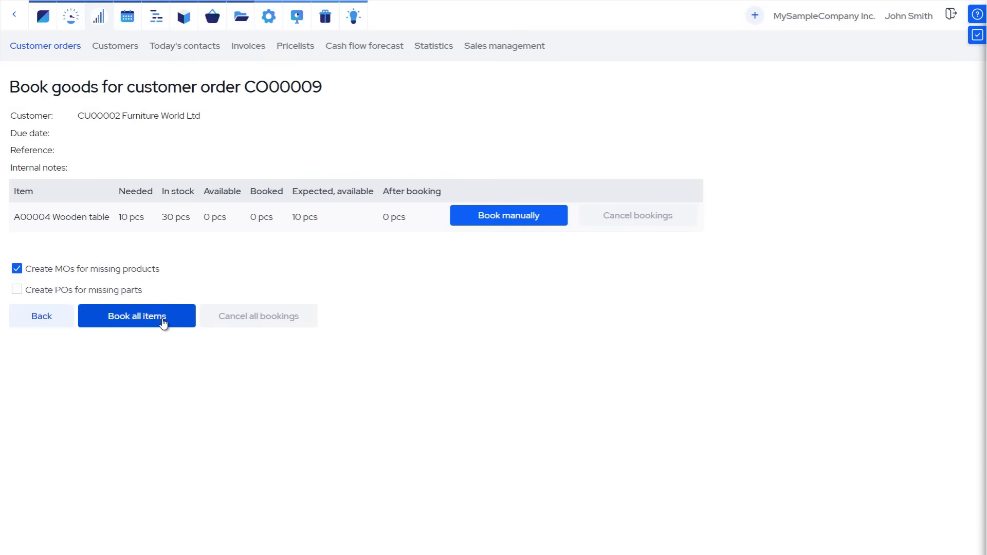
{"action": "left_click", "coordinate": [136, 315]}
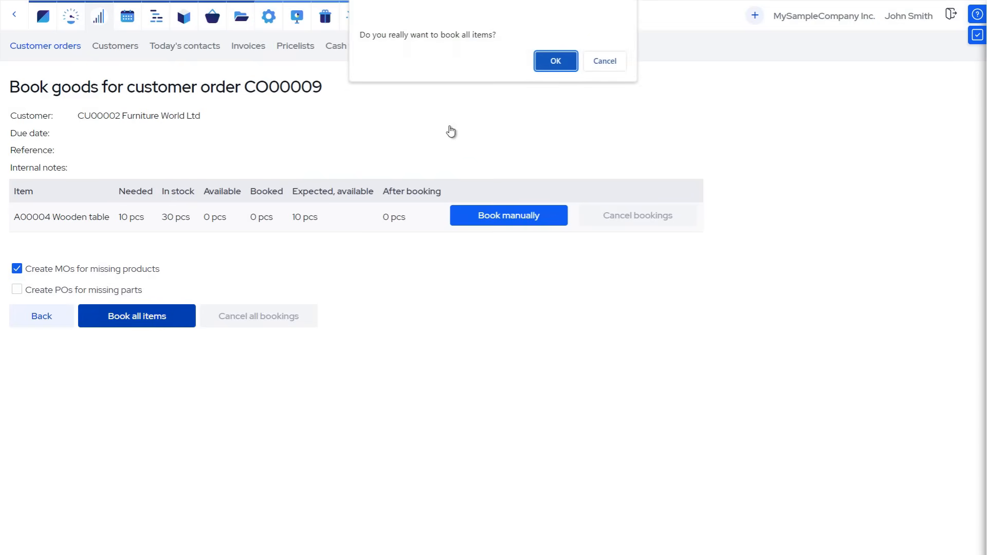
{"action": "left_click", "coordinate": [555, 60]}
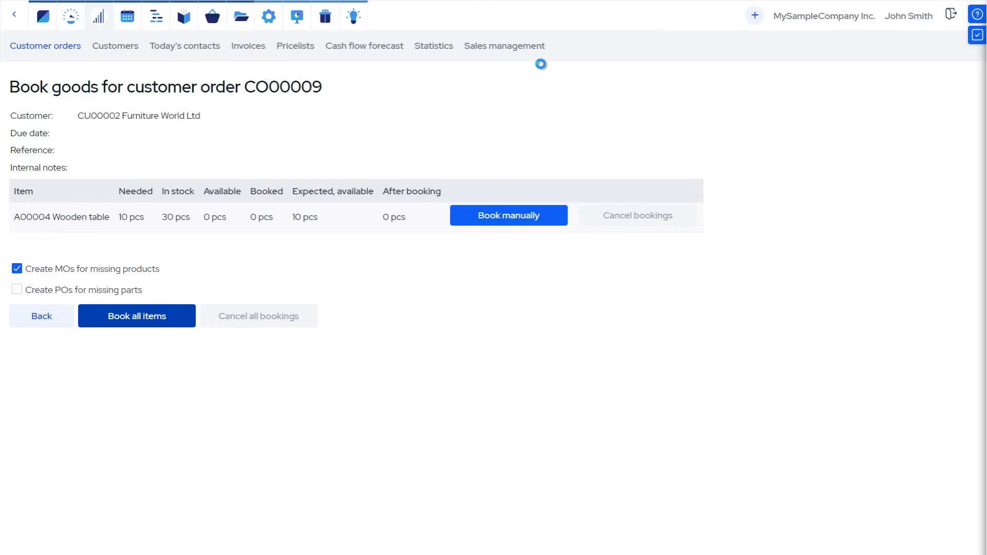
{"action": "left_click", "coordinate": [137, 315]}
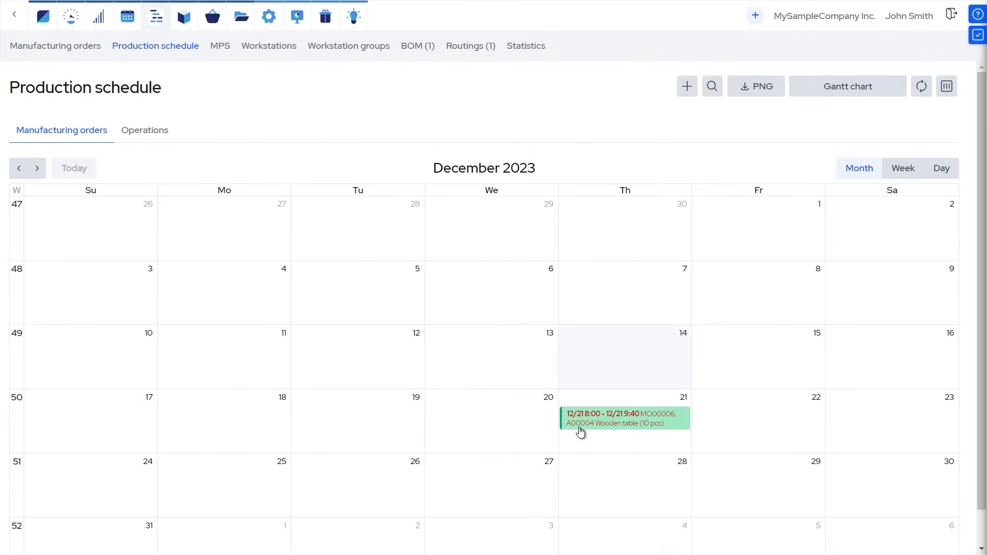
Step: Review MO00006 details, Gantt chart and Workstations view, then go to Procurement purchase orders
{"action": "left_click", "coordinate": [624, 419]}
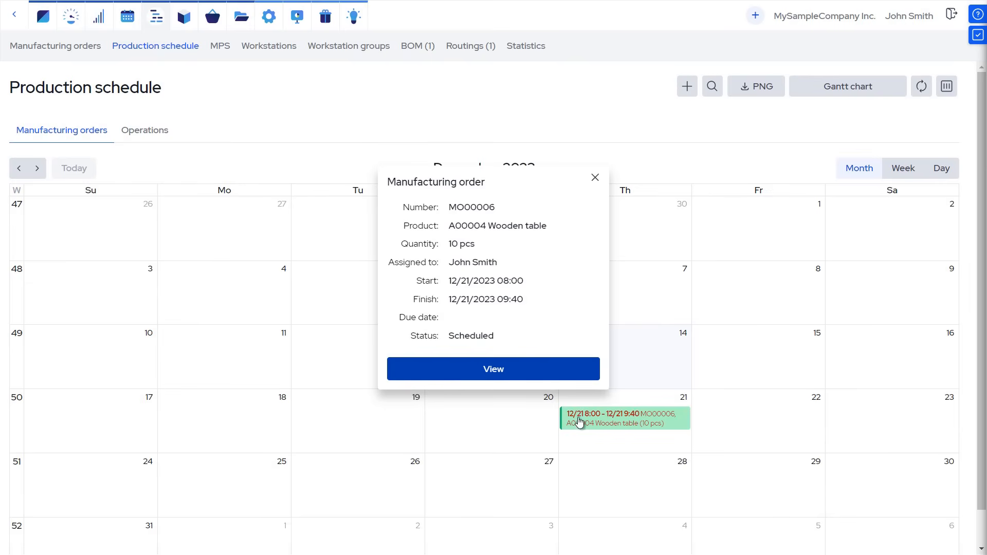
{"action": "left_click", "coordinate": [593, 178]}
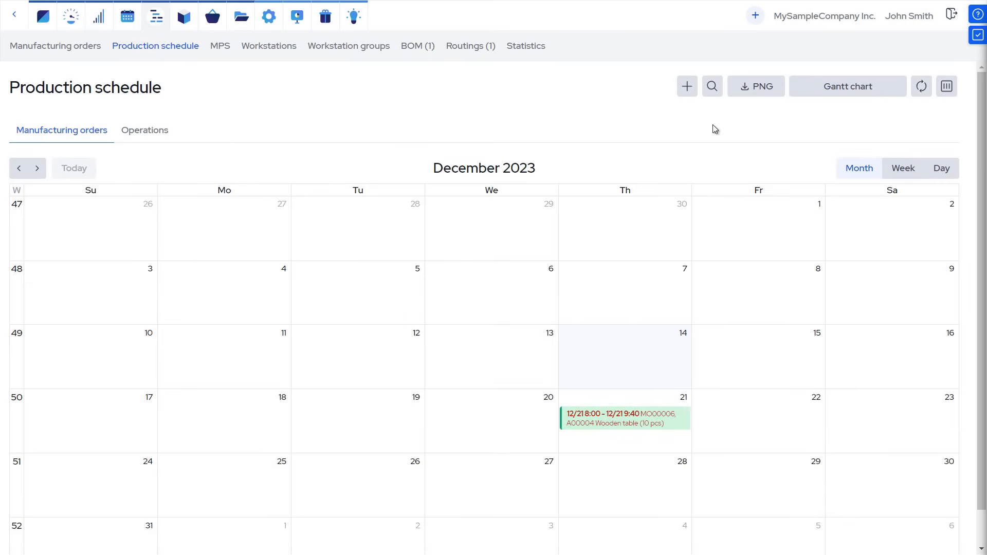
{"action": "left_click", "coordinate": [847, 86]}
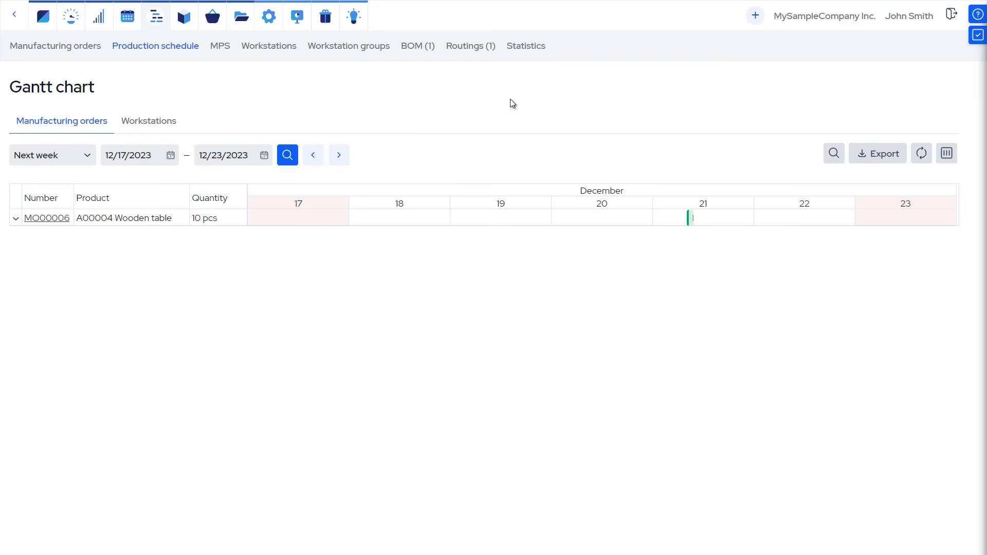
{"action": "left_click", "coordinate": [148, 122]}
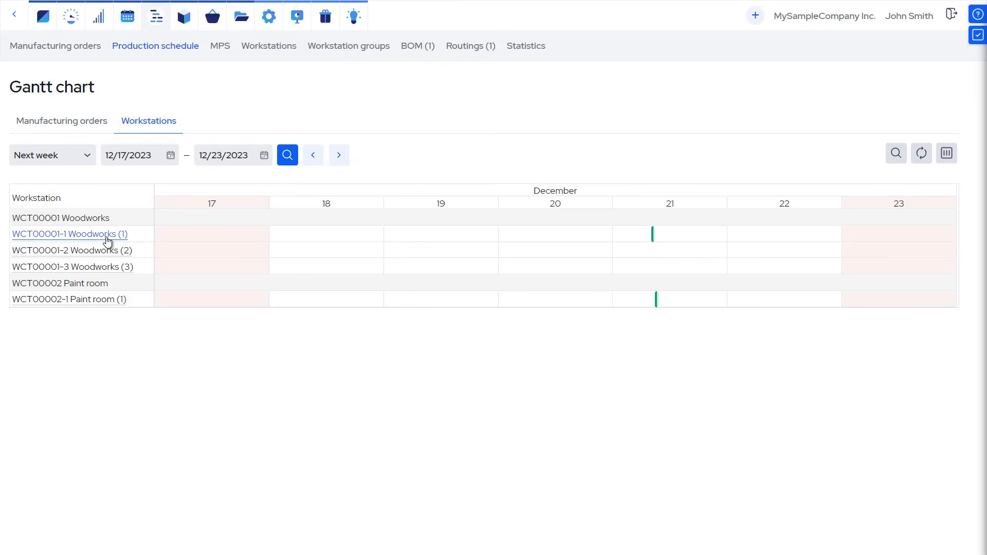
{"action": "mouse_move", "coordinate": [653, 233]}
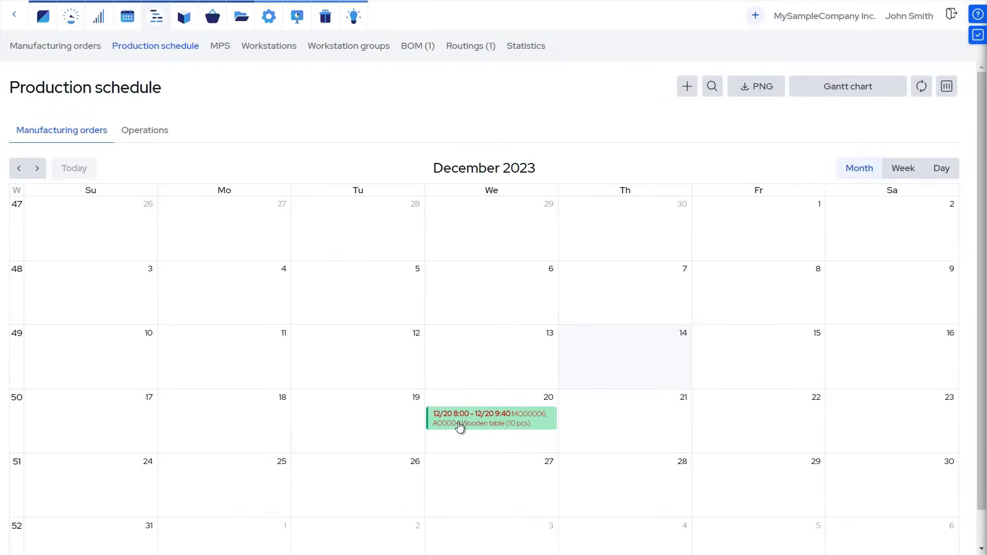
{"action": "left_click", "coordinate": [211, 15]}
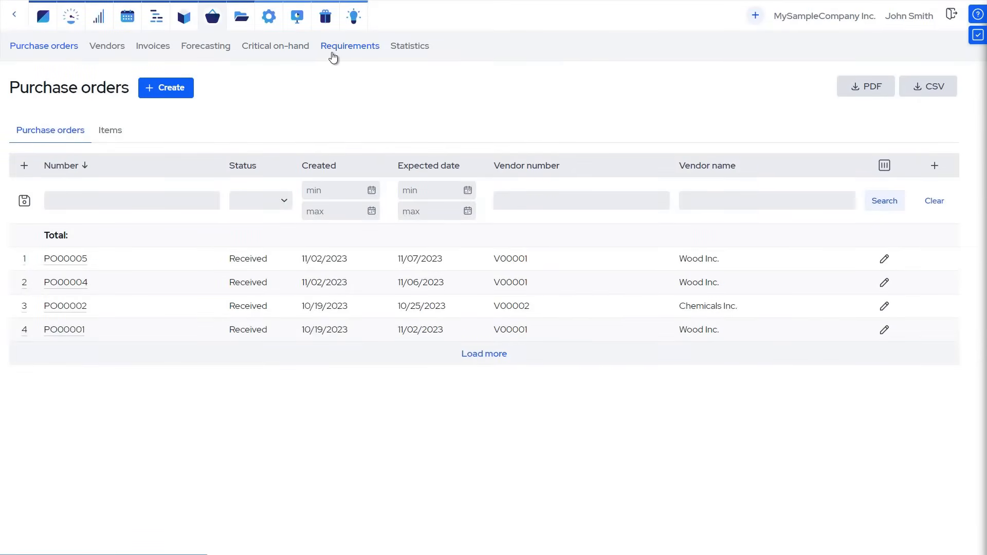
Step: Mark requirements A00001 Table top and A00002 Table leg and create purchase orders for both
{"action": "left_click", "coordinate": [349, 45]}
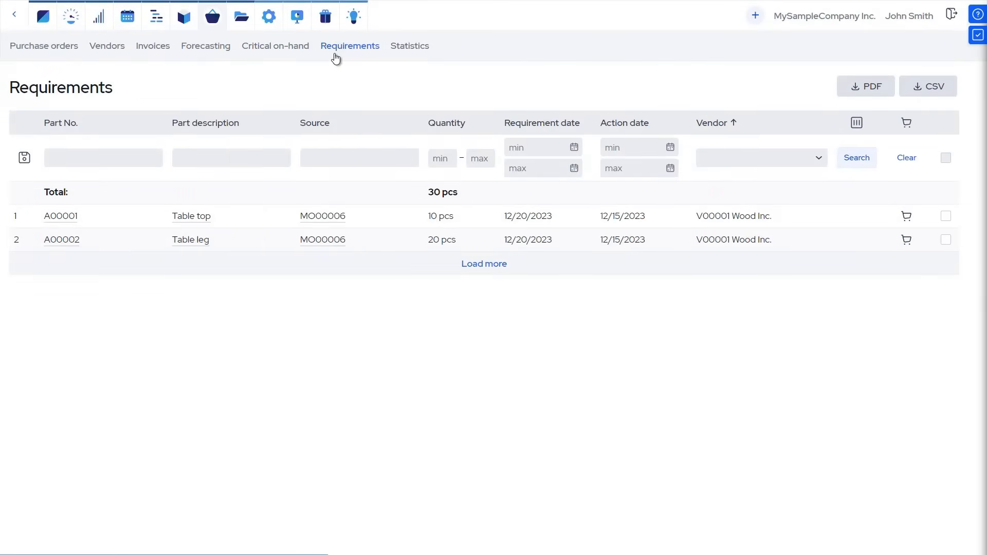
{"action": "mouse_move", "coordinate": [792, 200]}
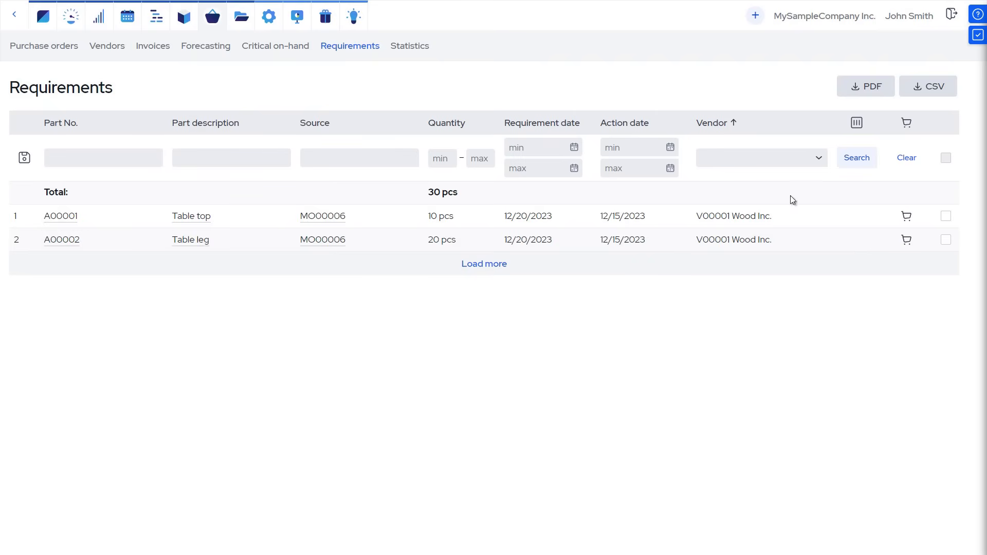
{"action": "left_click", "coordinate": [946, 216]}
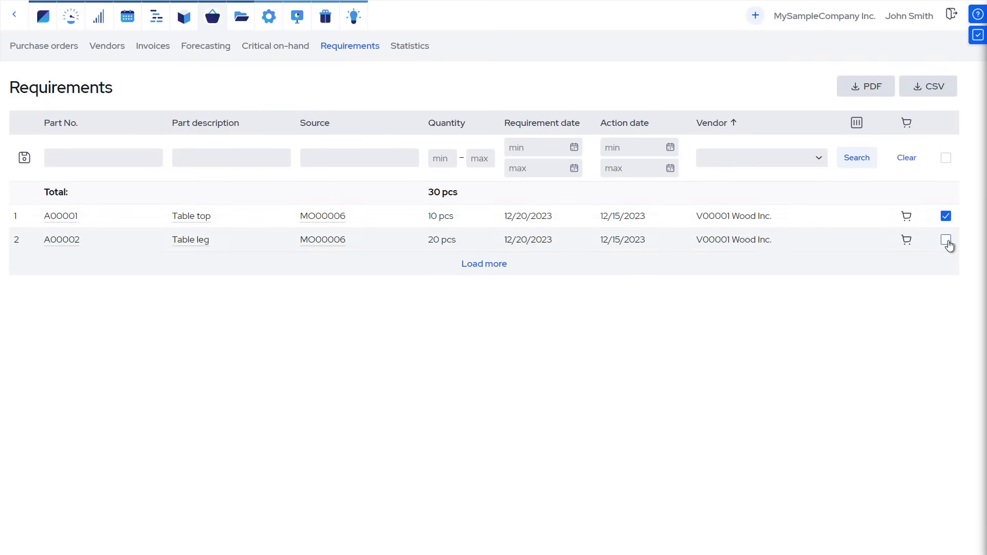
{"action": "left_click", "coordinate": [946, 240]}
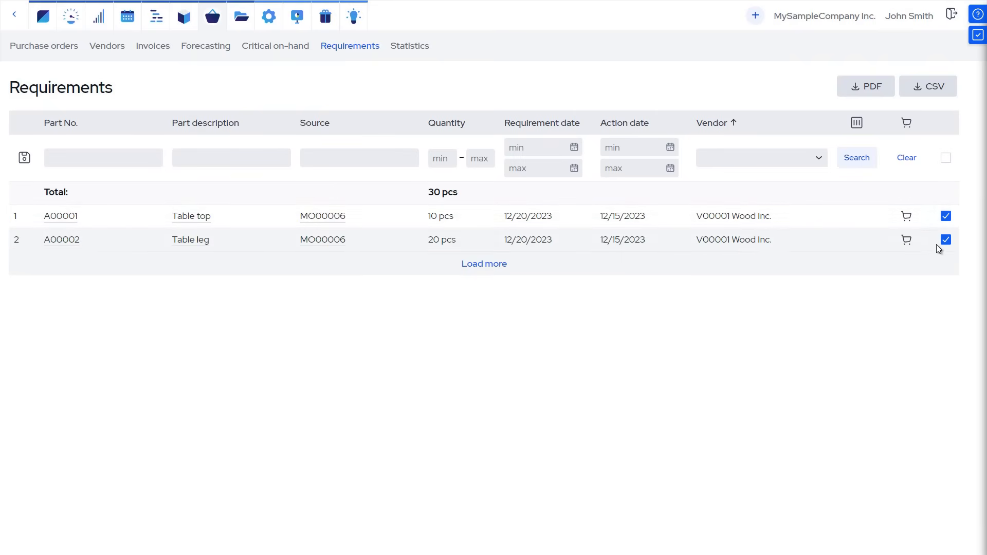
{"action": "mouse_move", "coordinate": [907, 123]}
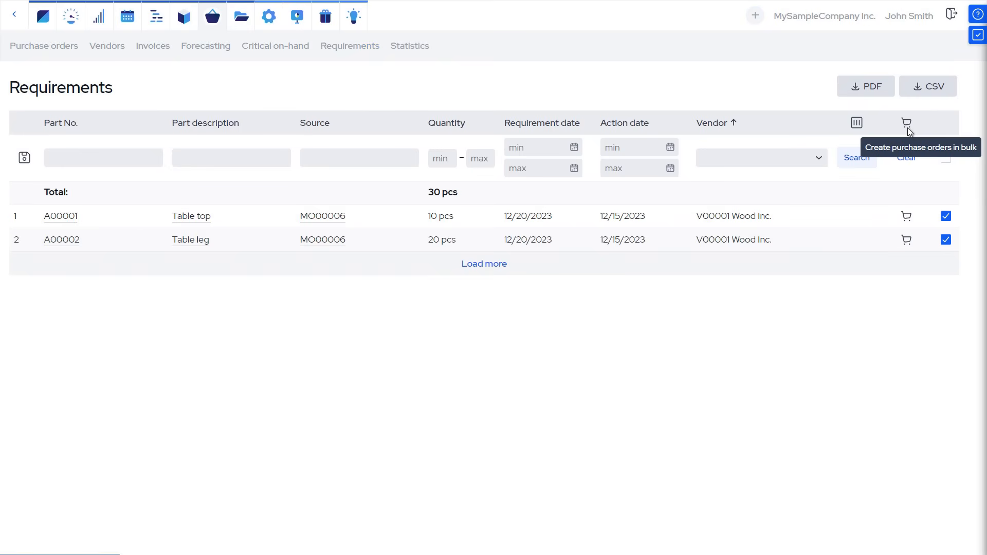
{"action": "left_click", "coordinate": [907, 122]}
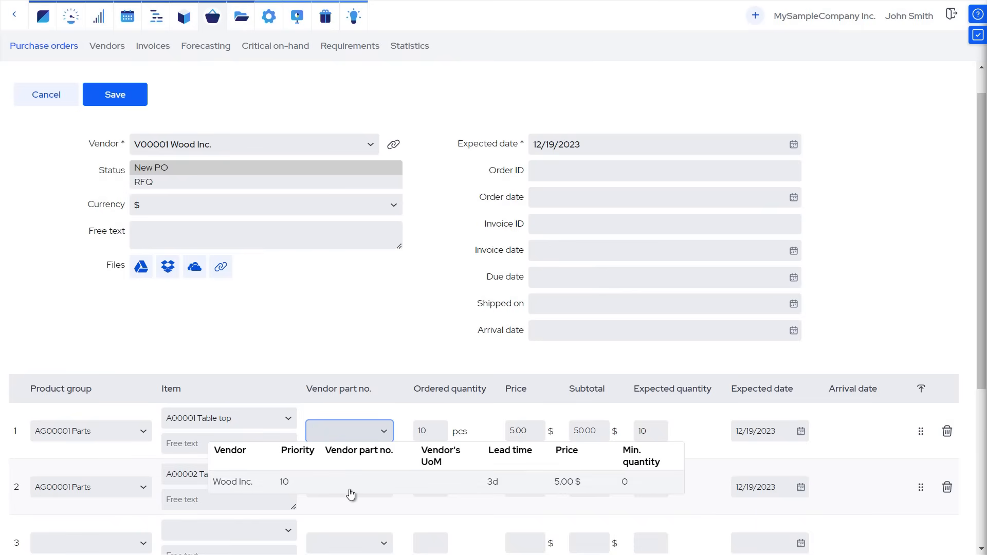
Step: Review vendor pricing on the table top line and save the Wood Inc. purchase order
{"action": "left_click", "coordinate": [348, 431]}
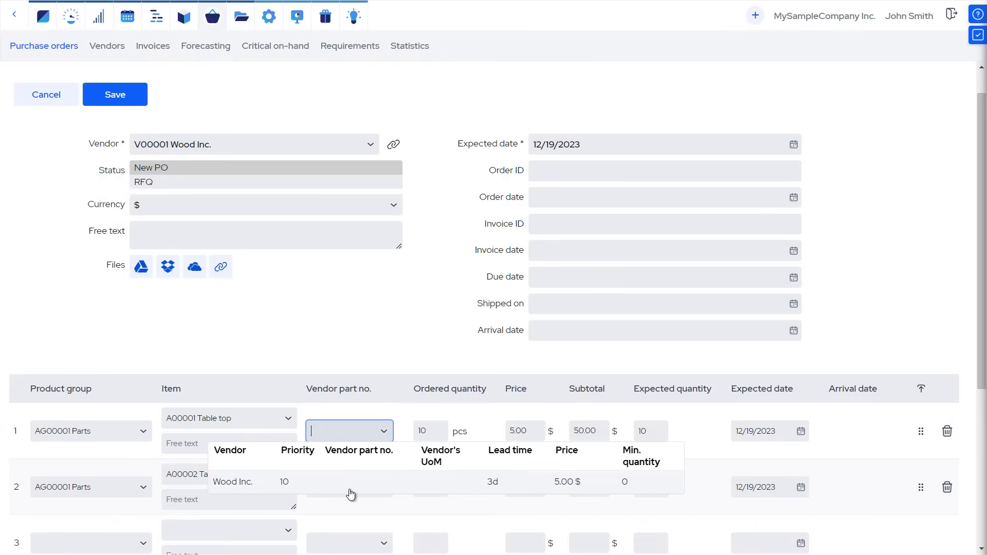
{"action": "mouse_move", "coordinate": [391, 362]}
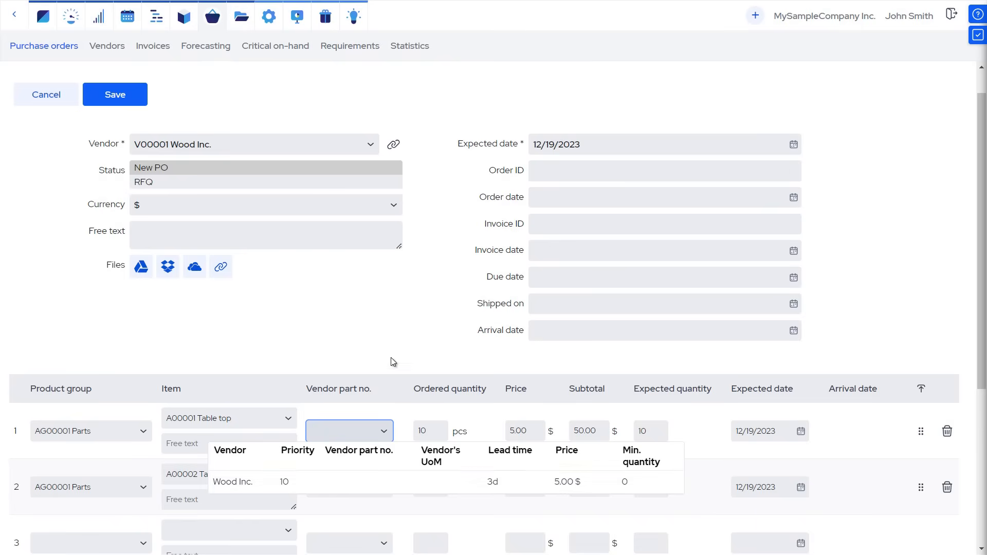
{"action": "left_click", "coordinate": [793, 330]}
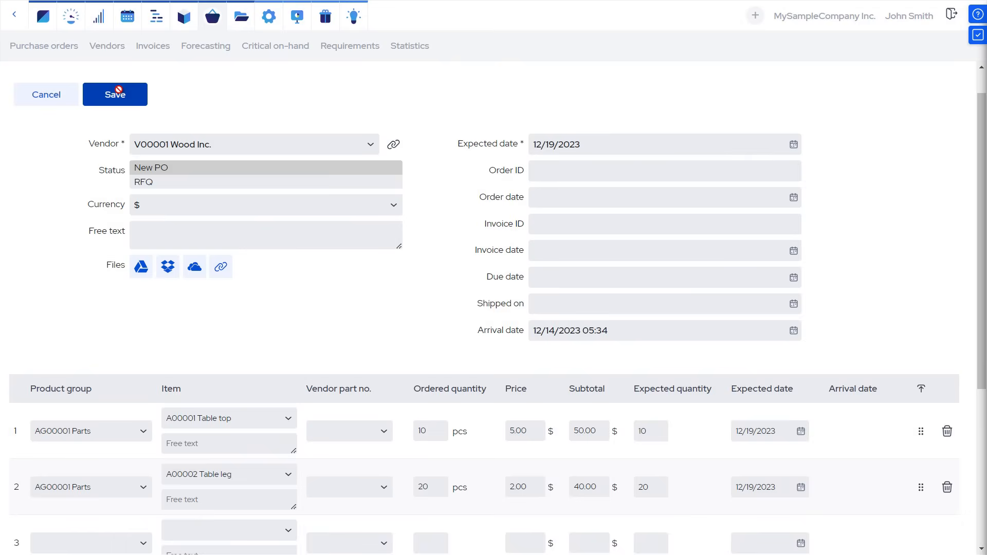
{"action": "left_click", "coordinate": [114, 94]}
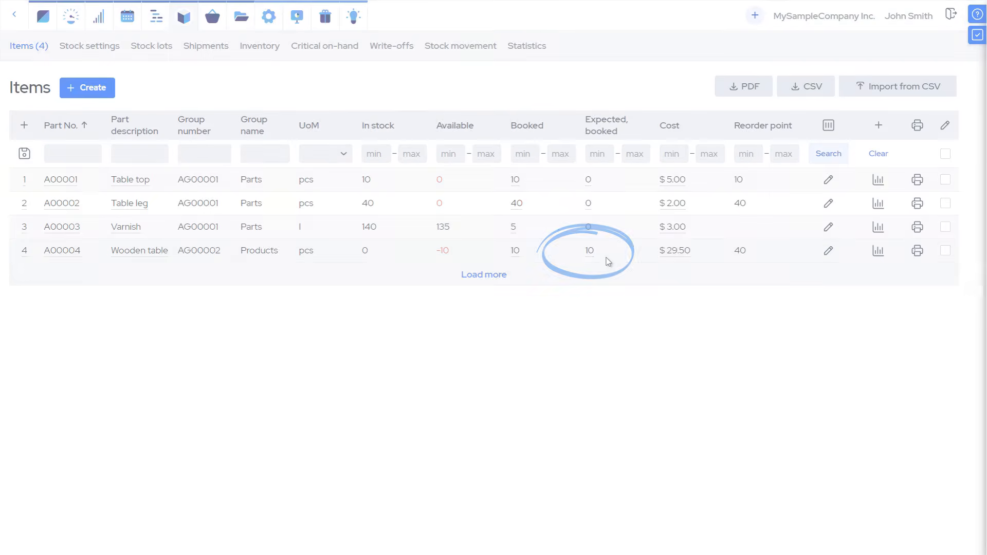
Step: Return to the home screen and open My Production Plan
{"action": "left_click", "coordinate": [43, 15]}
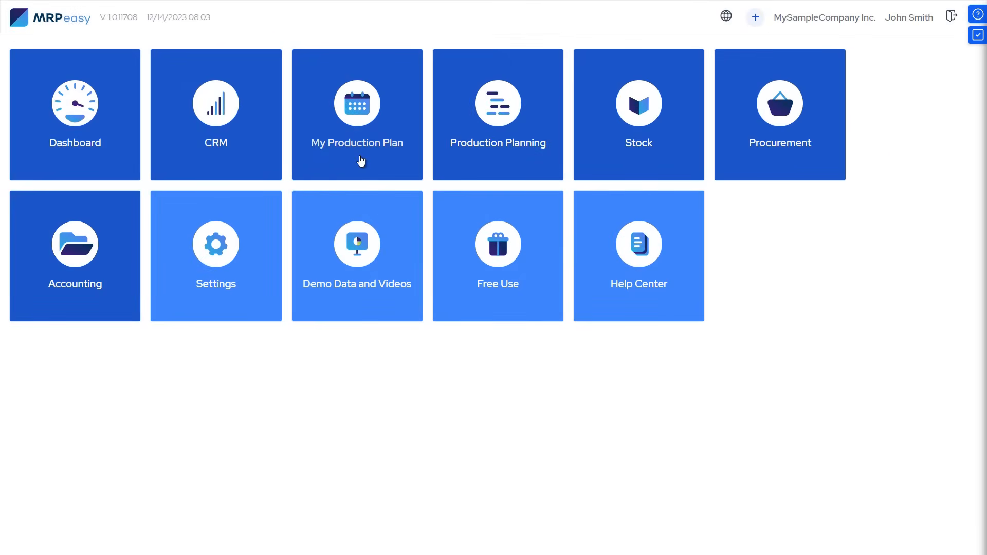
{"action": "left_click", "coordinate": [357, 114]}
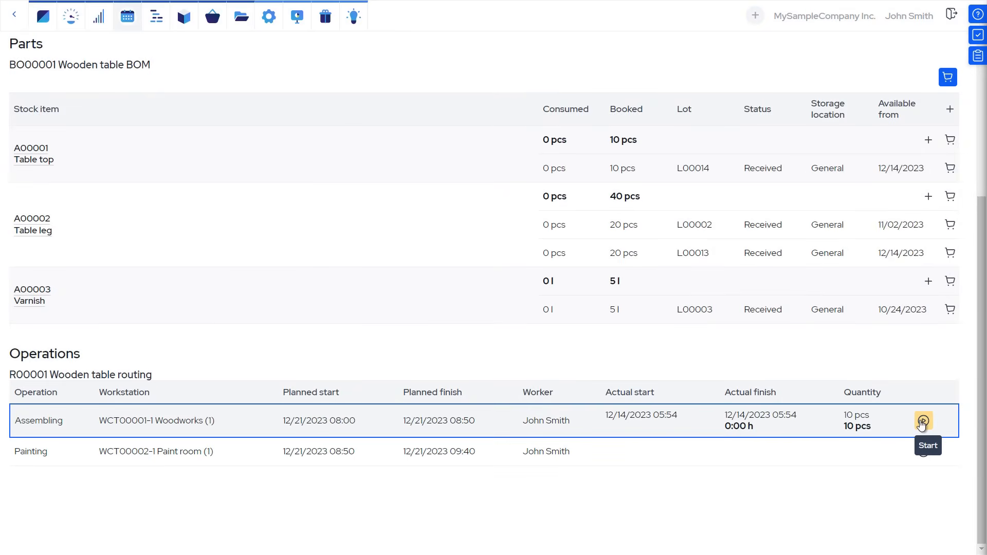
Step: Start and finish the Assembling and Painting operations, recording 10 pcs produced
{"action": "left_click", "coordinate": [924, 420]}
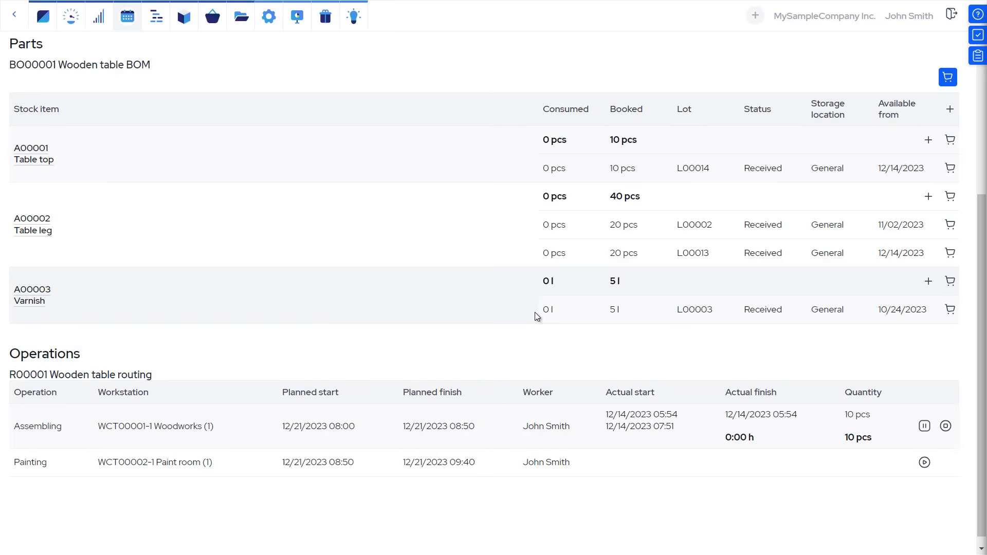
{"action": "left_click", "coordinate": [924, 426]}
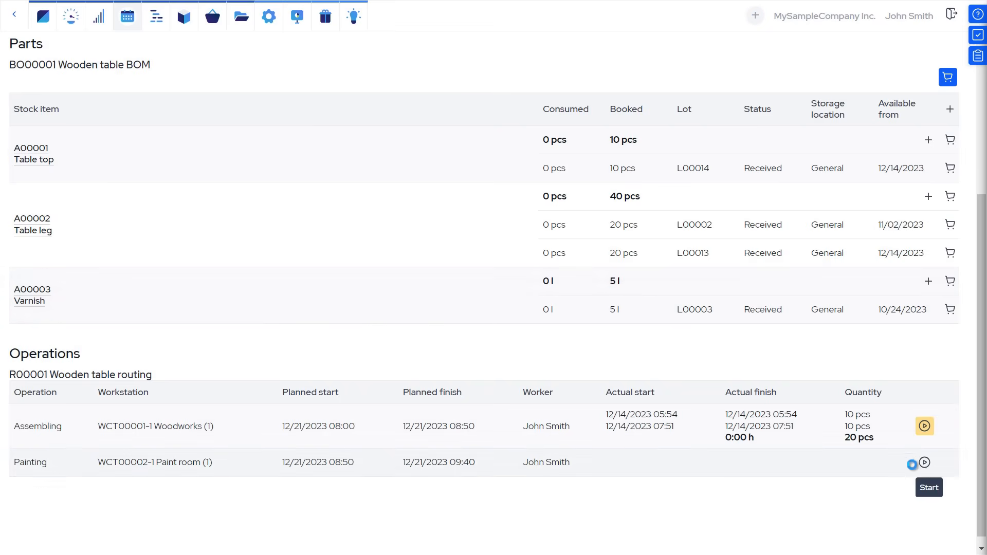
{"action": "left_click", "coordinate": [924, 462]}
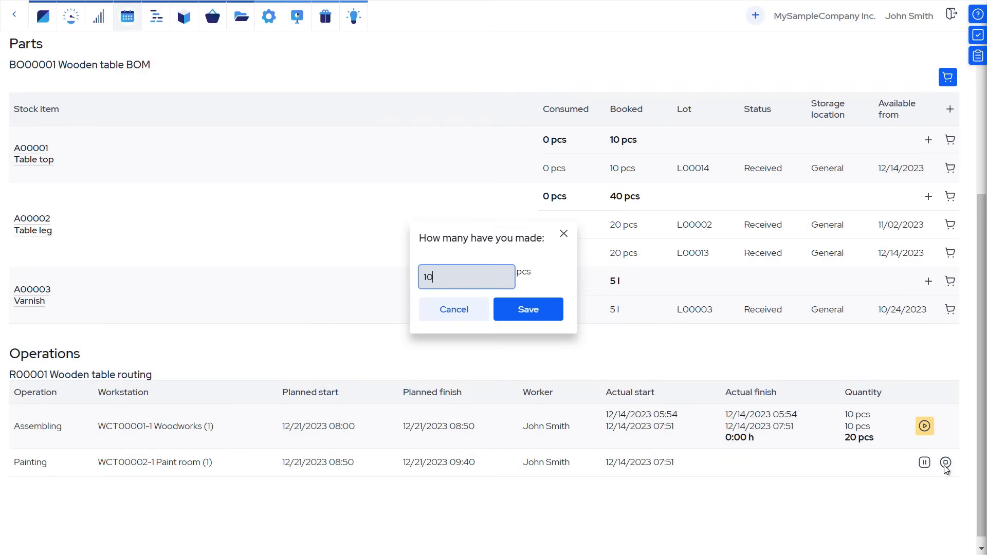
{"action": "left_click", "coordinate": [527, 310]}
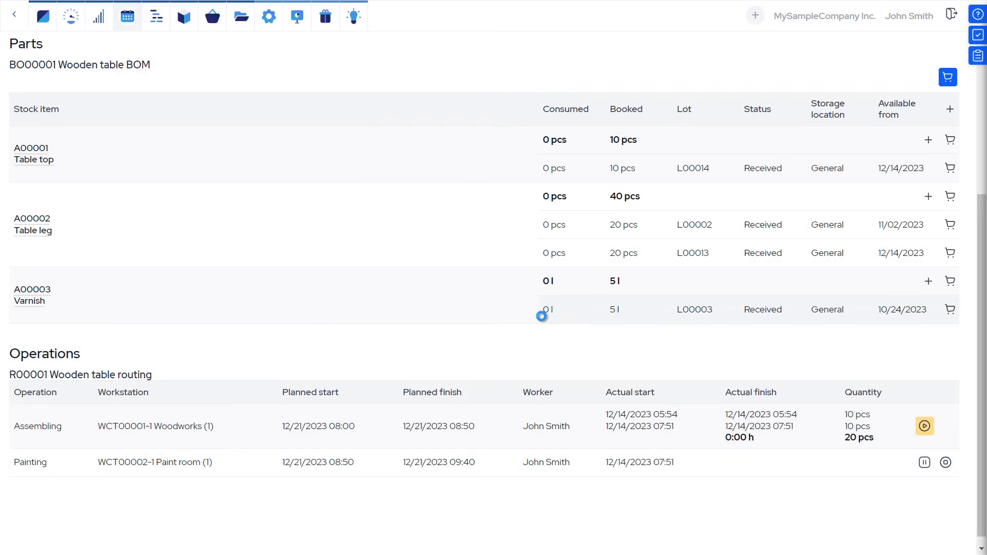
{"action": "left_click", "coordinate": [923, 465]}
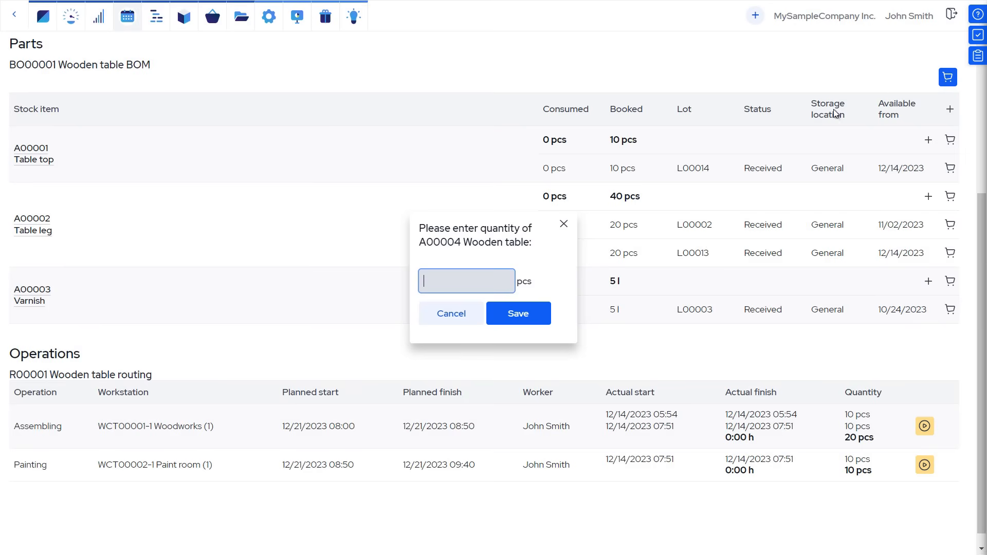
{"action": "type", "text": "10"}
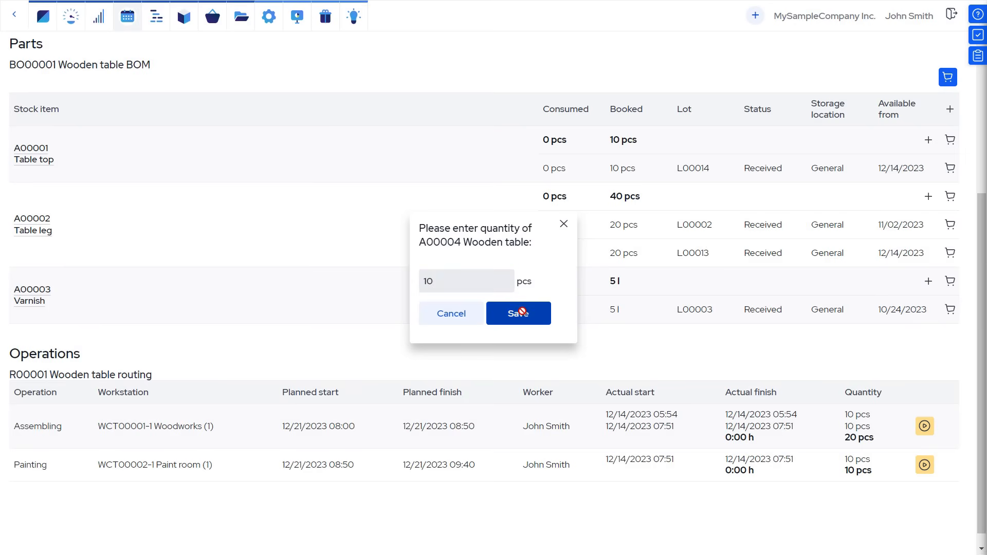
{"action": "left_click", "coordinate": [518, 313]}
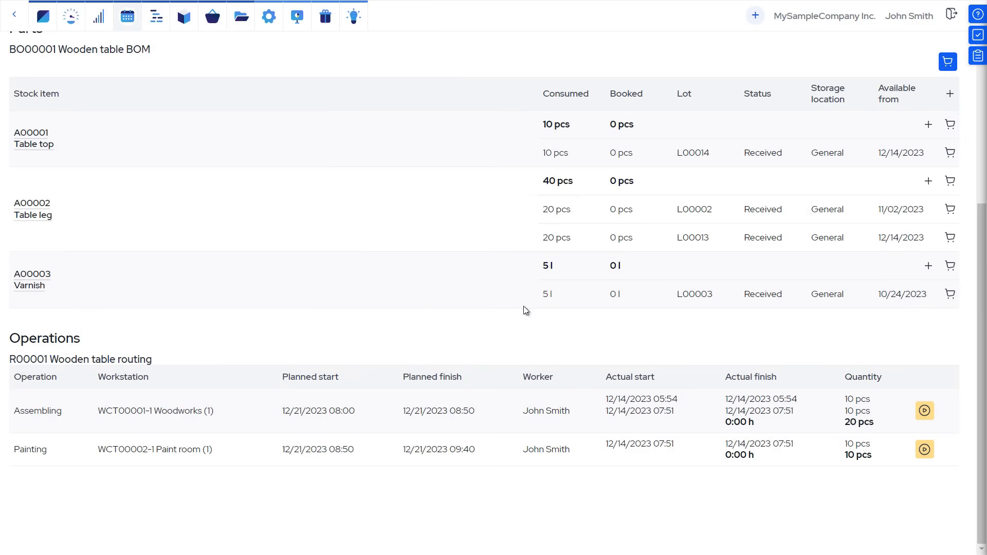
Step: Finish production on MO00006, marking the manufacturing order Done
{"action": "scroll", "scroll_direction": "up", "scroll_amount": 3}
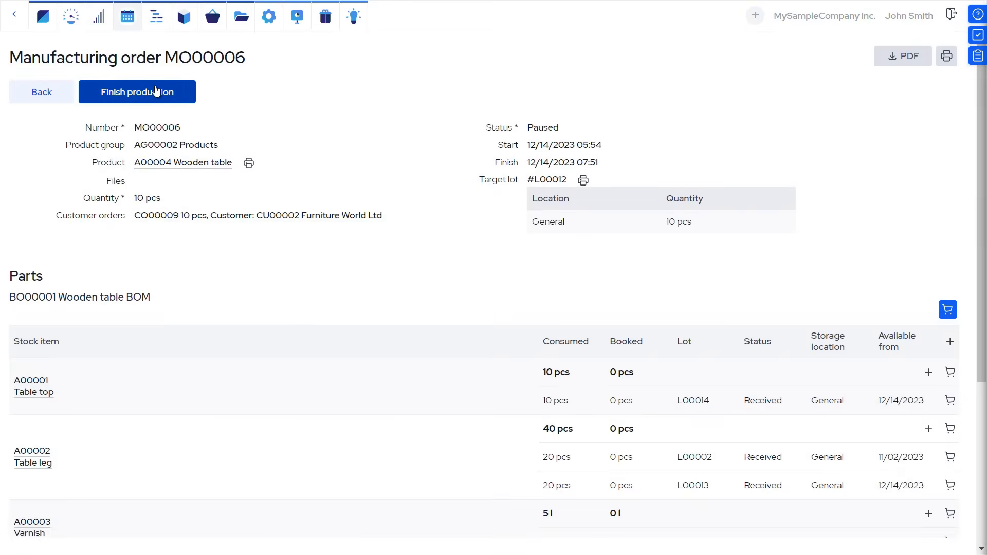
{"action": "left_click", "coordinate": [137, 92]}
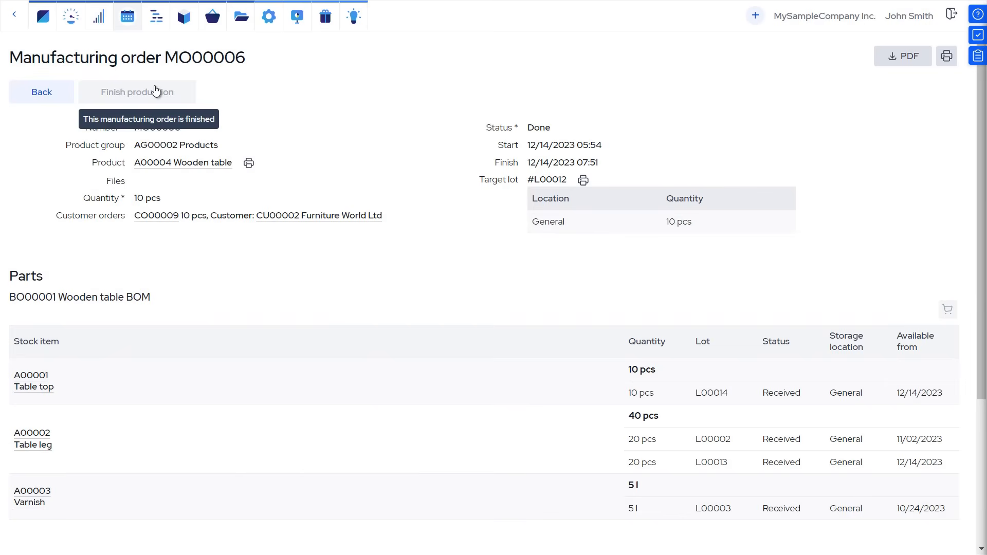
{"action": "mouse_move", "coordinate": [153, 87]}
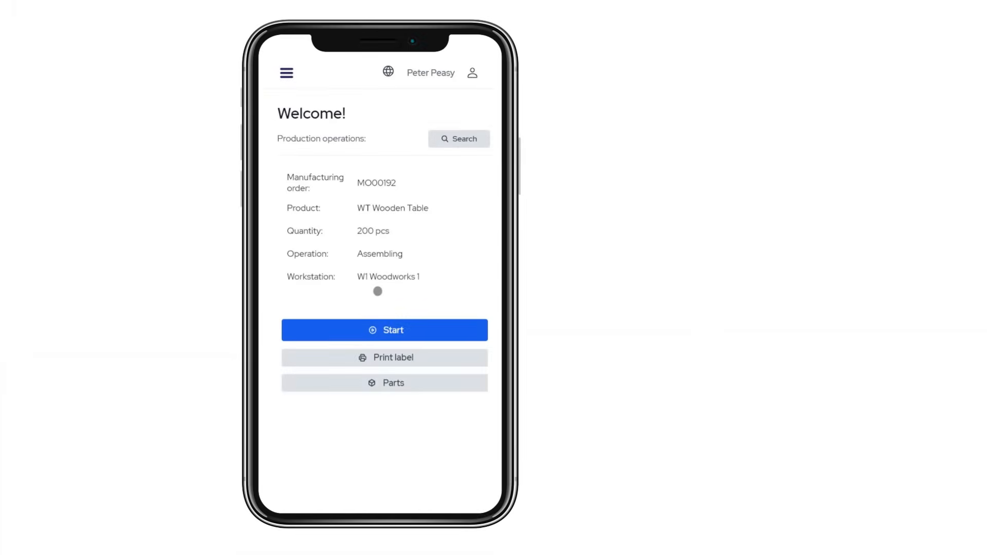
Step: Start and finish the Assembling operation on mobile, confirming 200 pcs made
{"action": "left_click", "coordinate": [384, 330]}
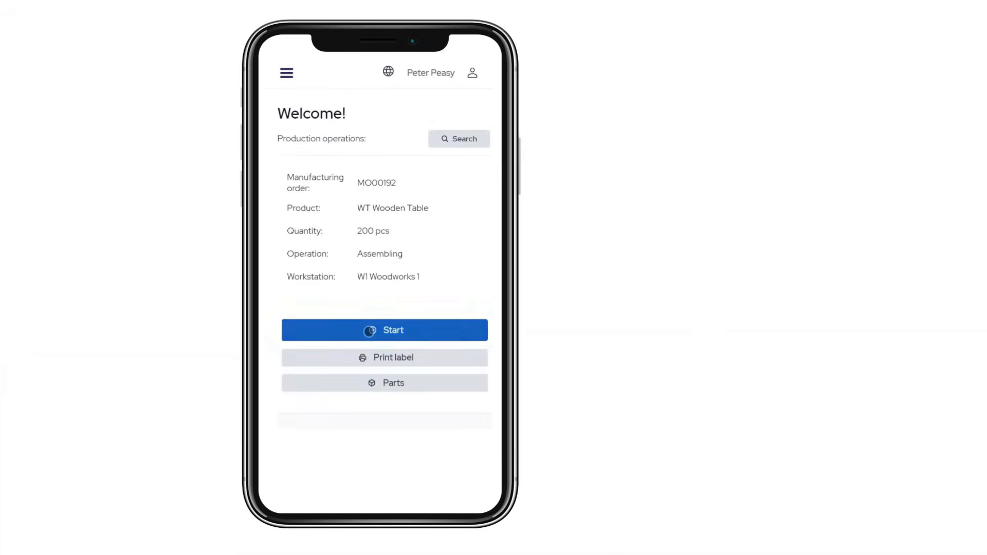
{"action": "left_click", "coordinate": [383, 330]}
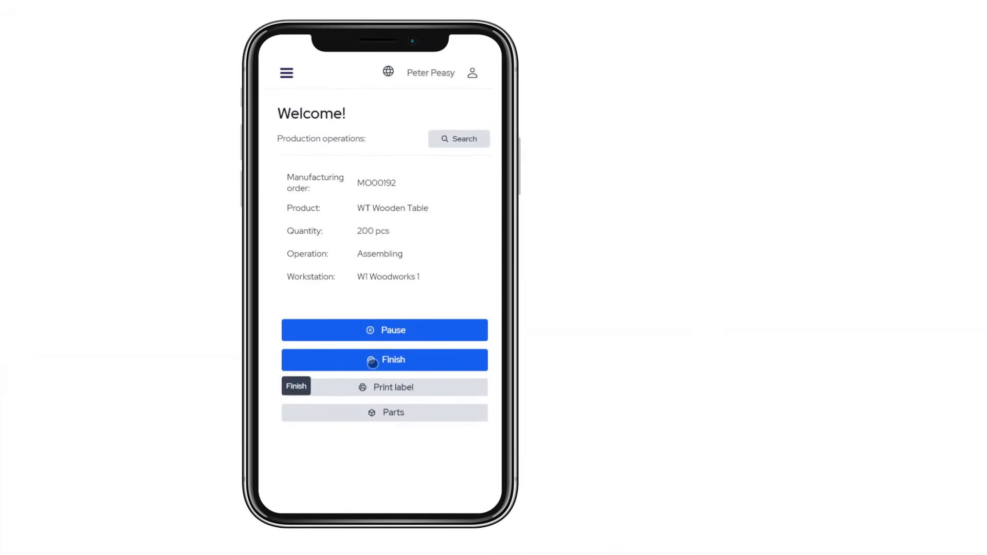
{"action": "left_click", "coordinate": [384, 360]}
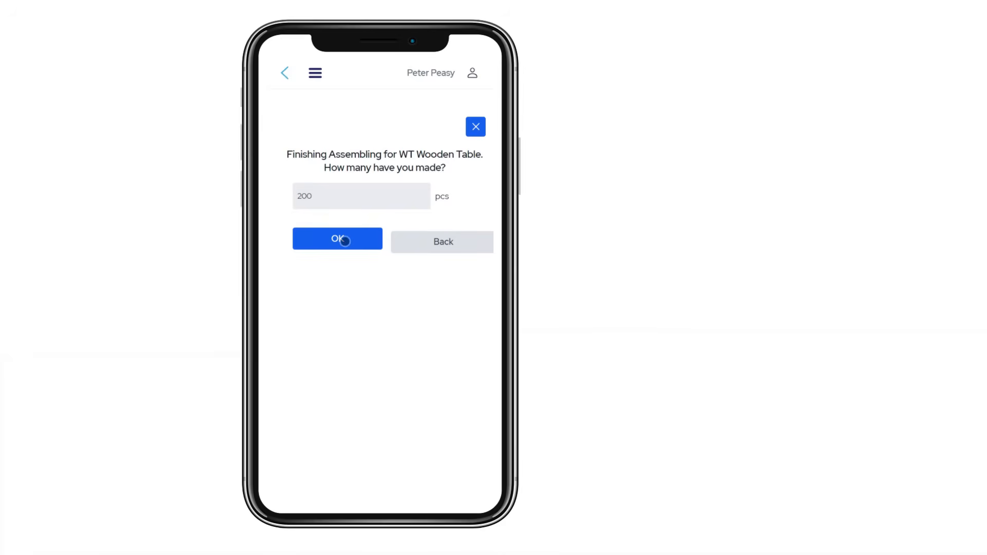
{"action": "left_click", "coordinate": [337, 240]}
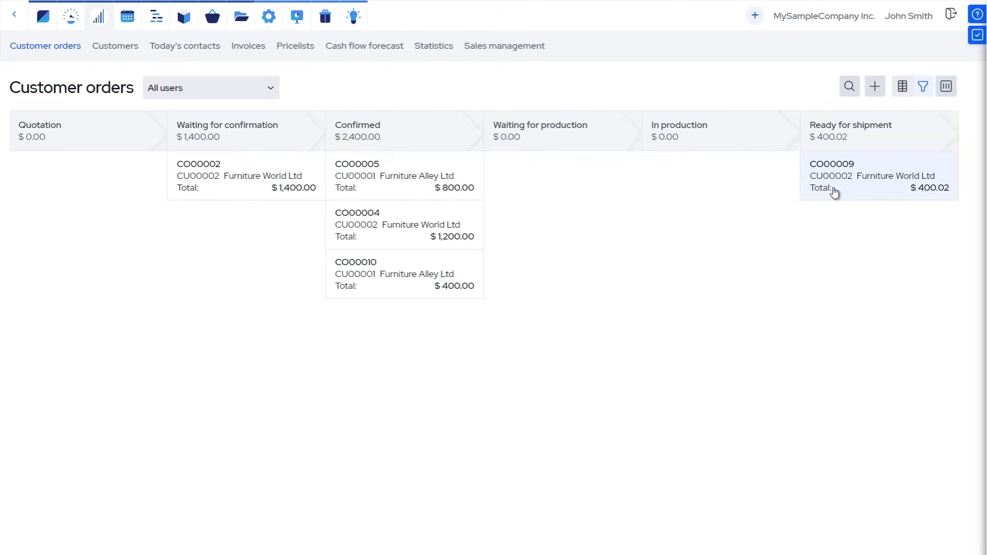
Step: Create invoice I00007 for $400.02 on order CO000009 with status Unpaid and save it
{"action": "left_click", "coordinate": [878, 175]}
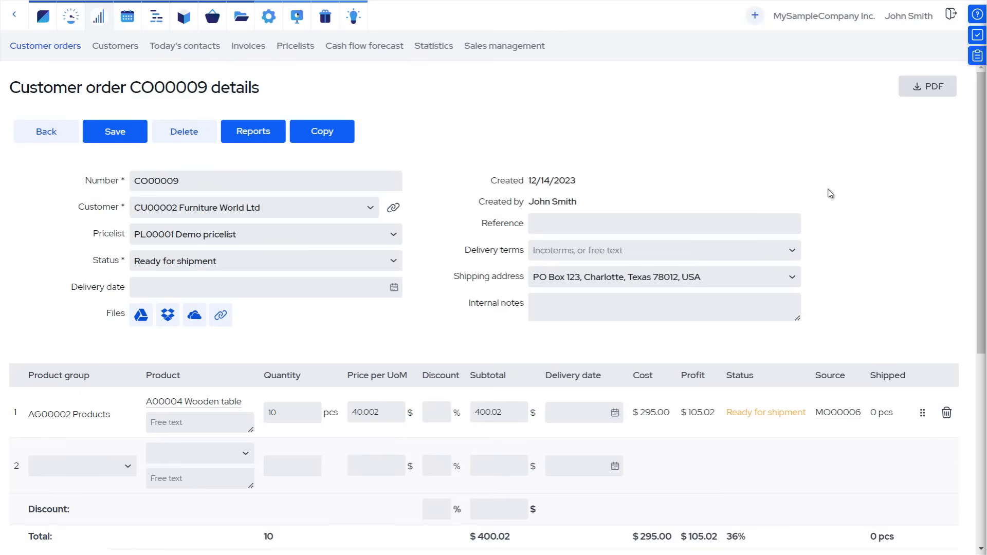
{"action": "scroll", "scroll_direction": "down", "scroll_amount": 3}
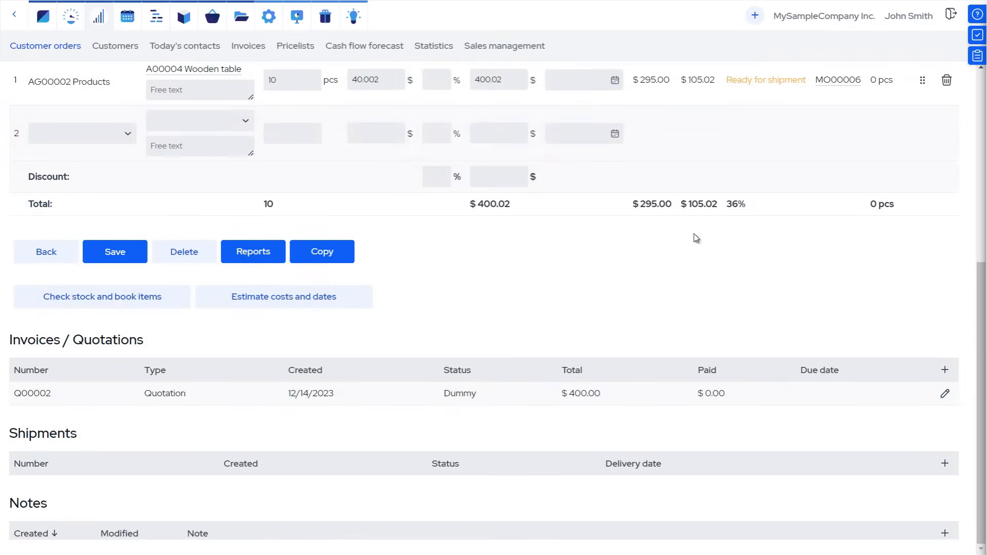
{"action": "mouse_move", "coordinate": [946, 371]}
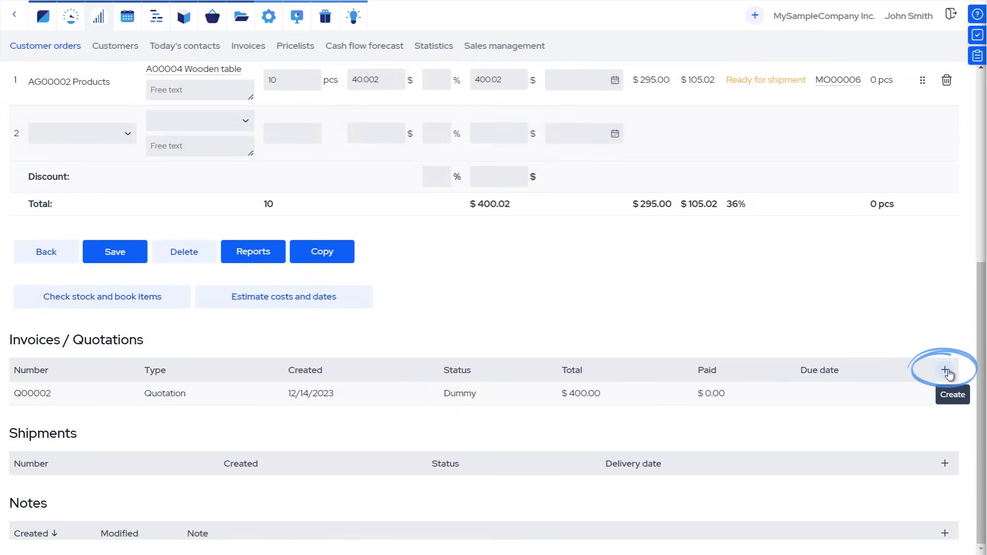
{"action": "left_click", "coordinate": [947, 370]}
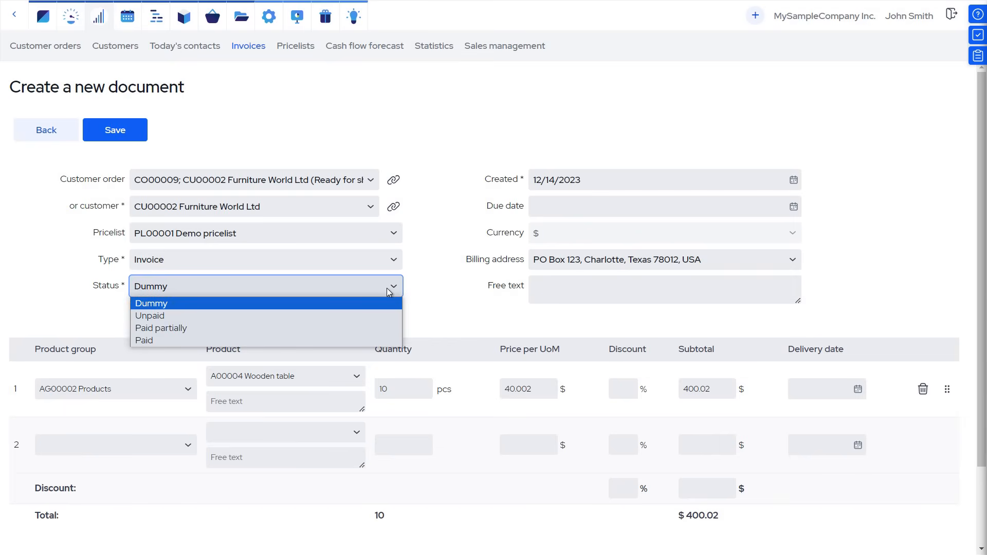
{"action": "left_click", "coordinate": [150, 315]}
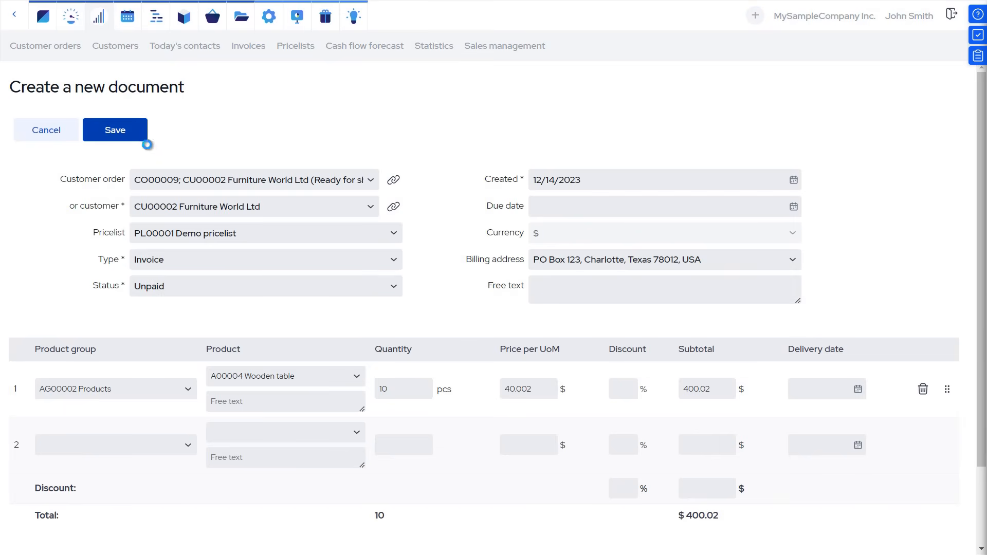
{"action": "left_click", "coordinate": [114, 129]}
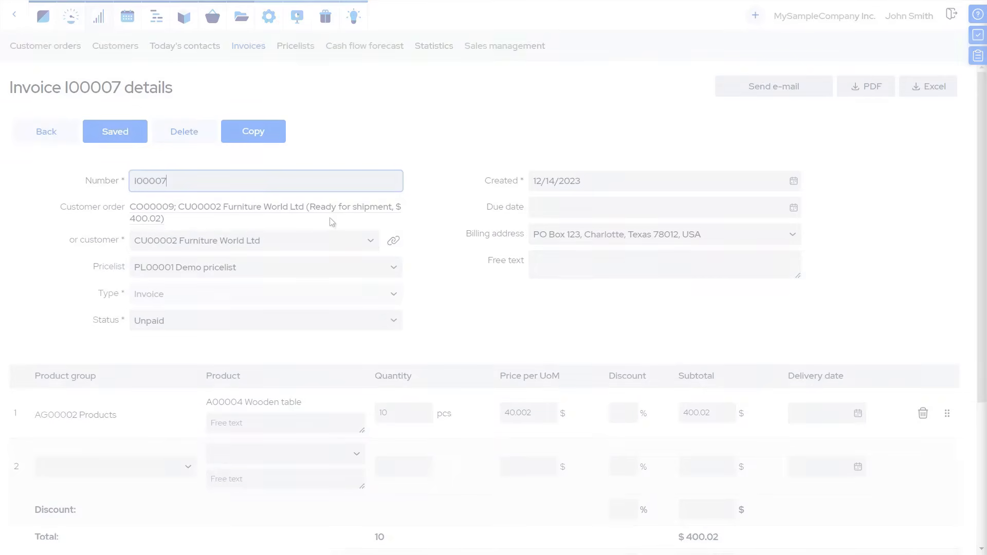
{"action": "scroll", "scroll_direction": "down", "scroll_amount": 3}
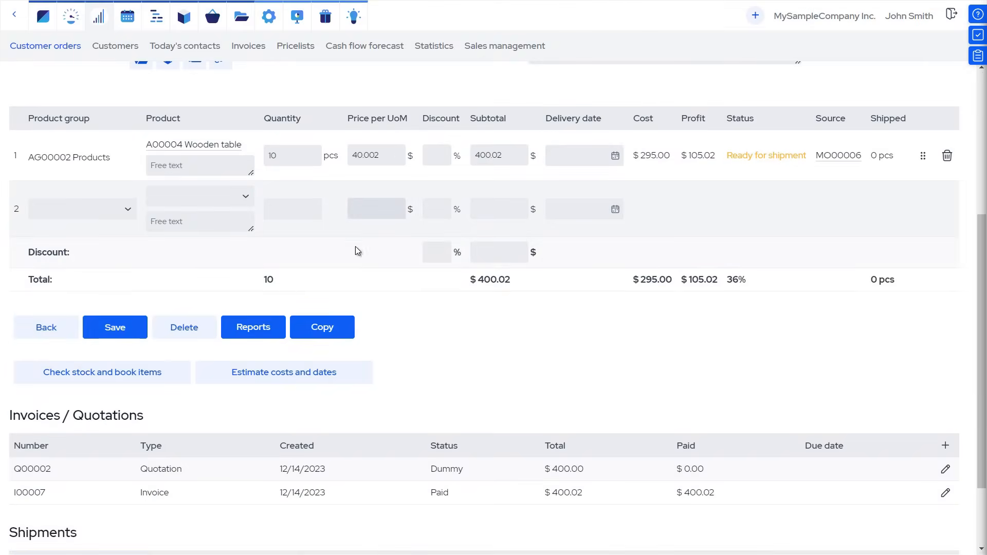
Step: Start shipment S00005 for CO000009 with the delivery date set to today
{"action": "scroll", "scroll_direction": "down", "scroll_amount": 3}
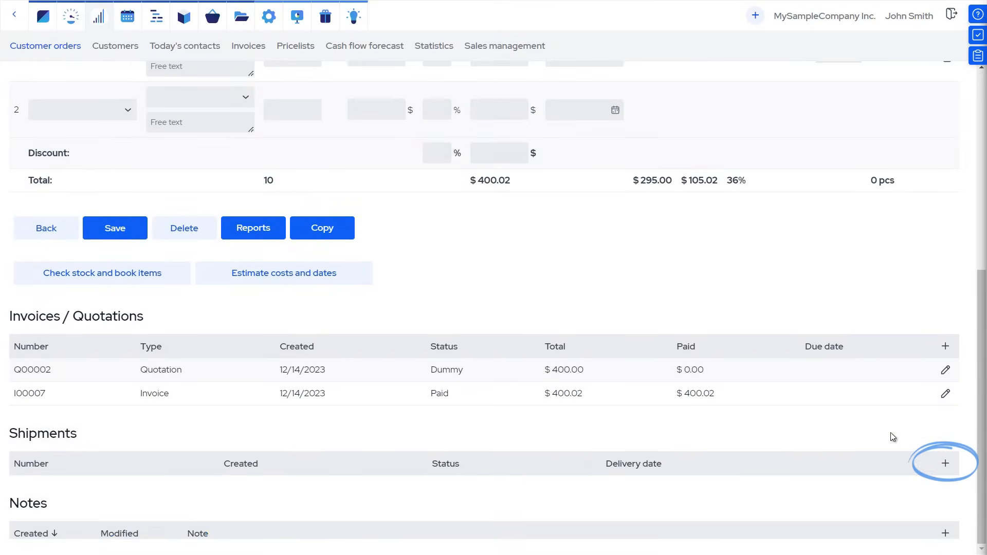
{"action": "left_click", "coordinate": [944, 464]}
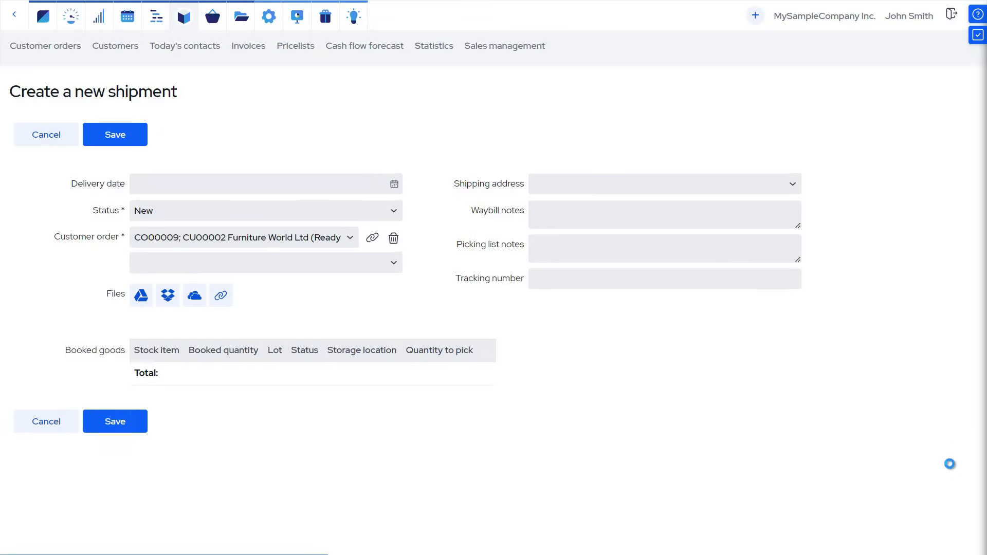
{"action": "left_click", "coordinate": [394, 184]}
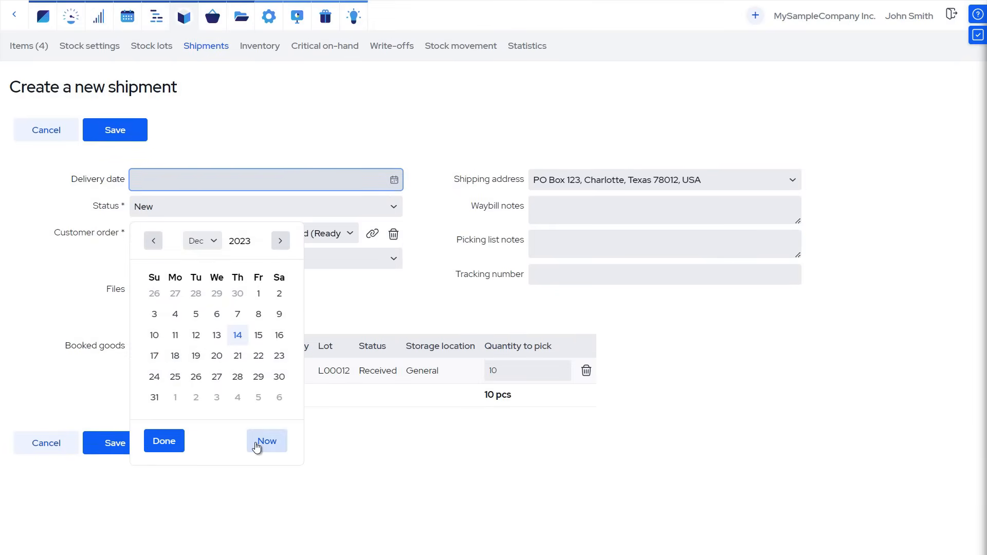
{"action": "left_click", "coordinate": [267, 441]}
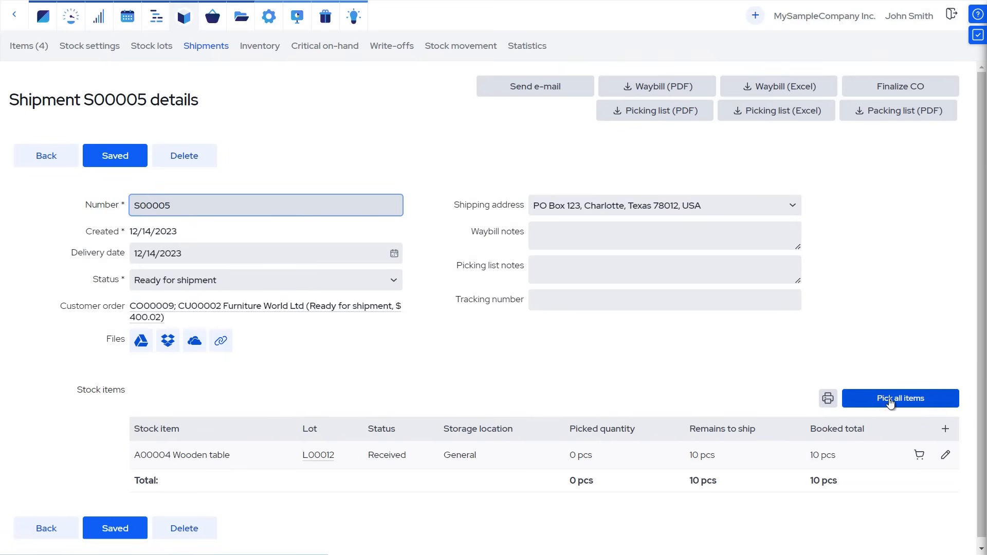
Step: Pick all 10 wooden tables for the shipment and return to order CO000009
{"action": "left_click", "coordinate": [899, 398]}
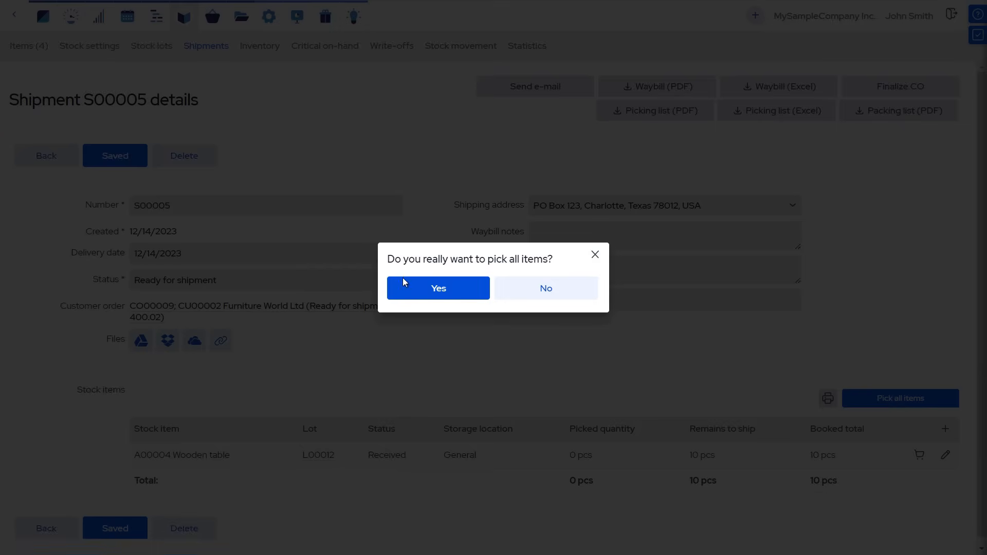
{"action": "left_click", "coordinate": [438, 288]}
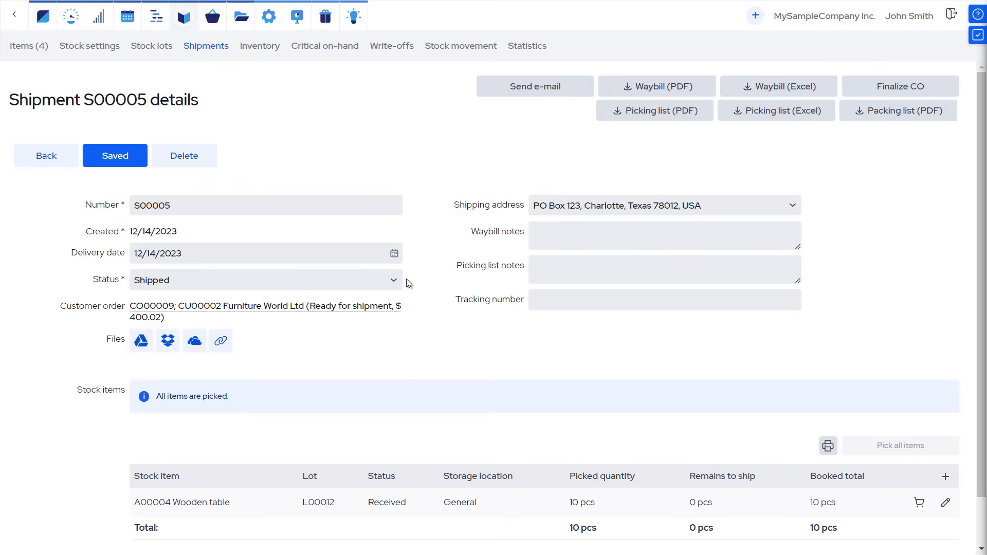
{"action": "mouse_move", "coordinate": [46, 156]}
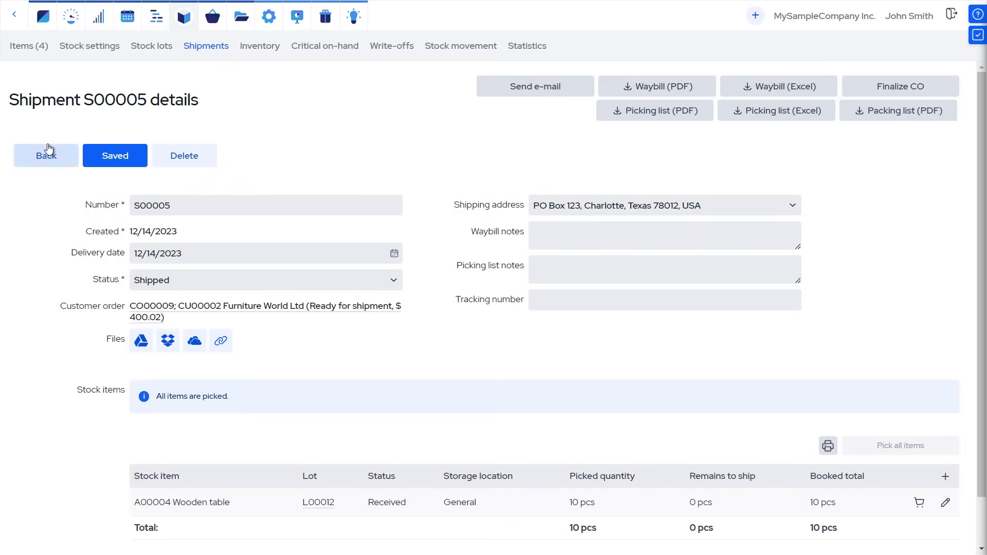
{"action": "left_click", "coordinate": [265, 311]}
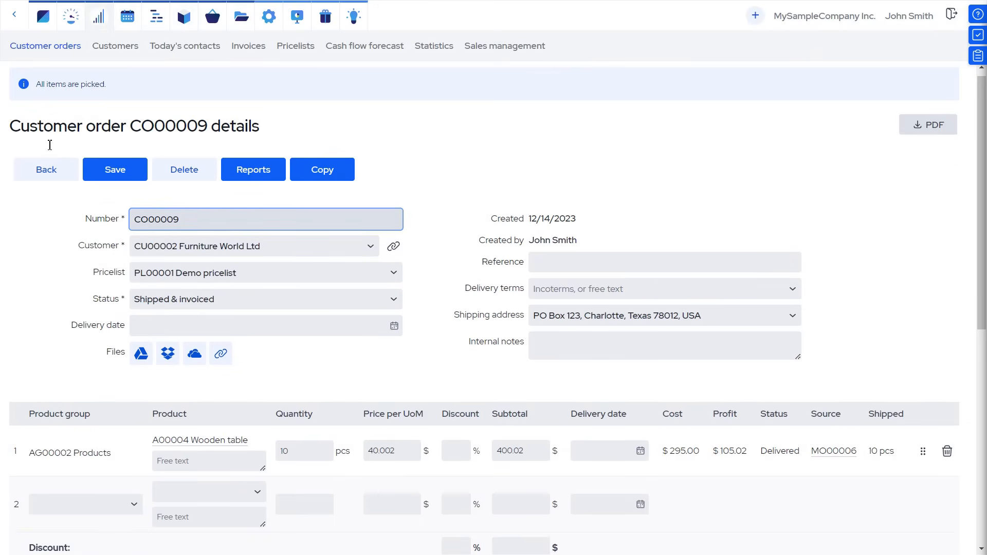
Step: Return to MRPeasy's main module overview via the top-left logo
{"action": "left_click", "coordinate": [42, 17]}
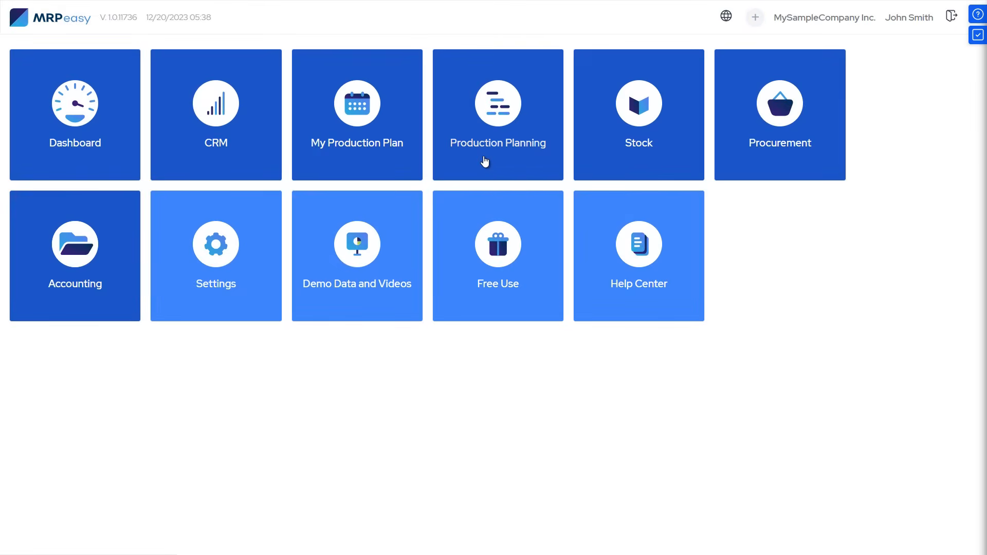
Step: Save manufacturing order MO00010 for 200 wooden tables scheduled 12/26–12/28/2023
{"action": "left_click", "coordinate": [498, 114]}
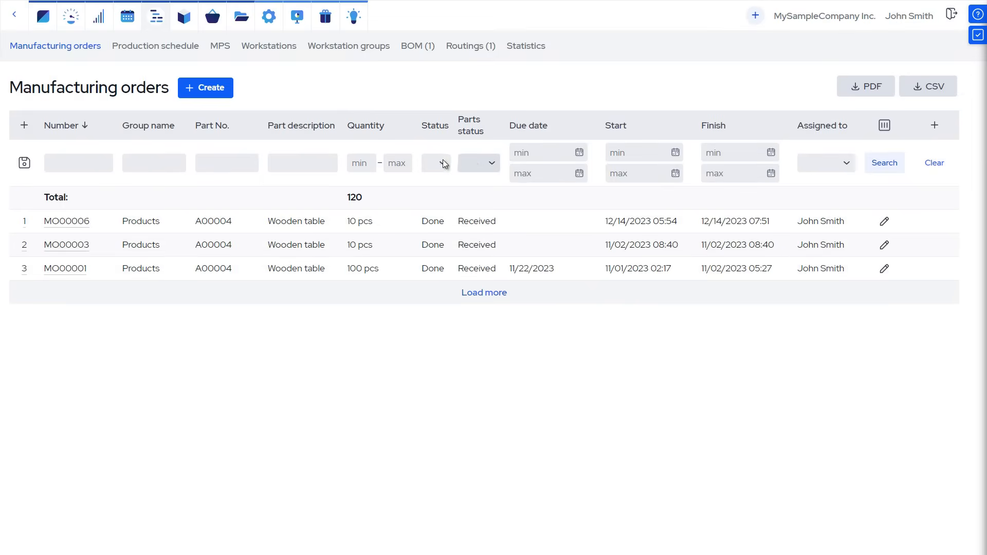
{"action": "mouse_move", "coordinate": [217, 94]}
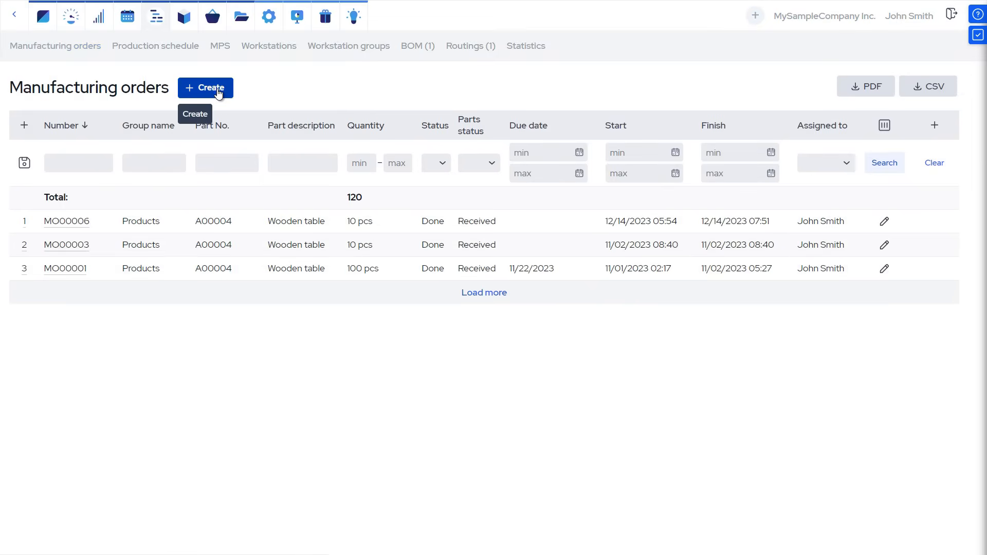
{"action": "left_click", "coordinate": [206, 88]}
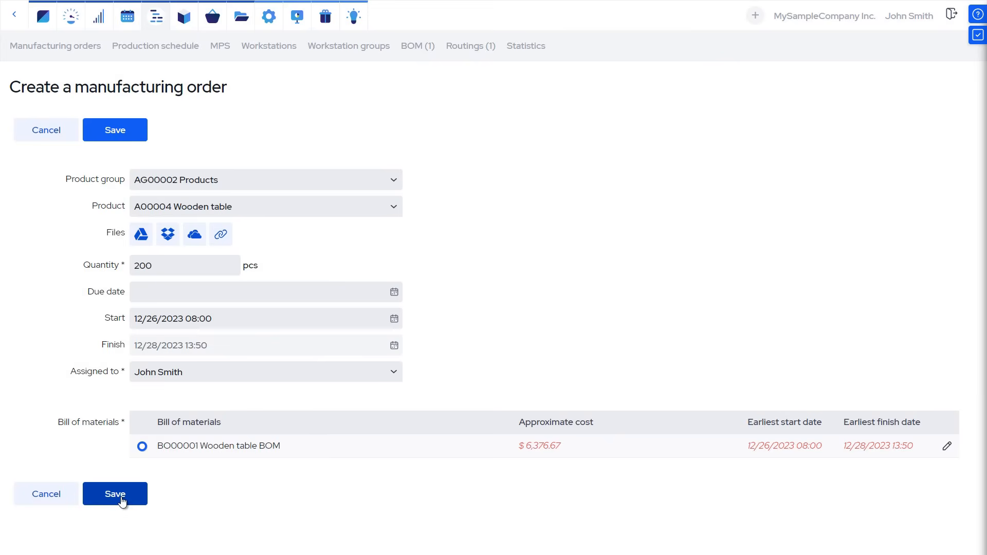
{"action": "left_click", "coordinate": [114, 494]}
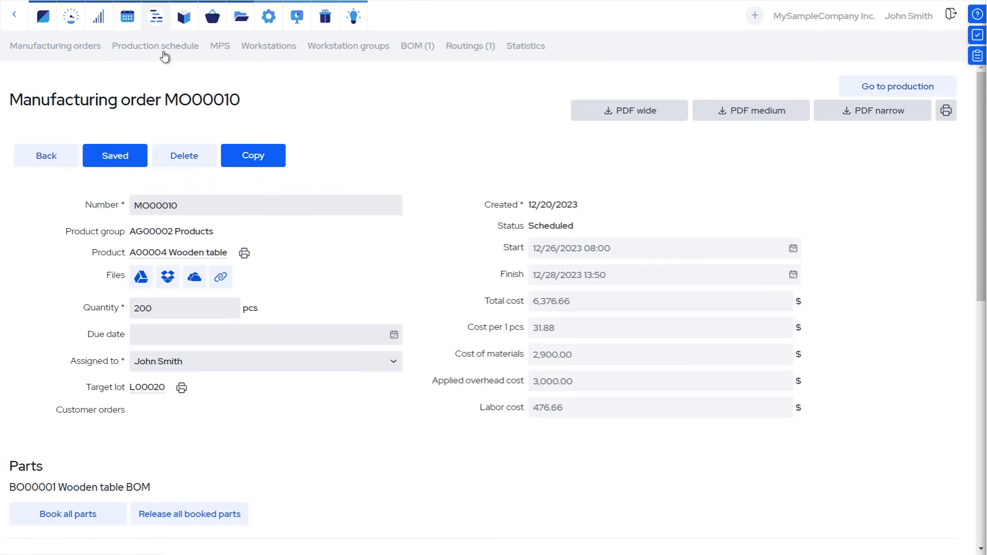
{"action": "left_click", "coordinate": [155, 45]}
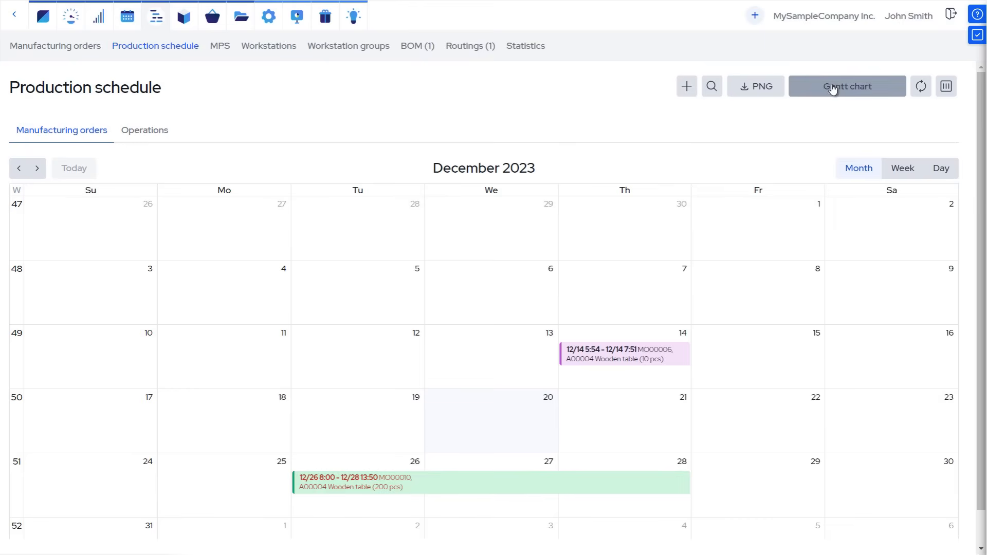
Step: View MO00010 on the workstation Gantt chart, then move to production statistics
{"action": "left_click", "coordinate": [846, 86]}
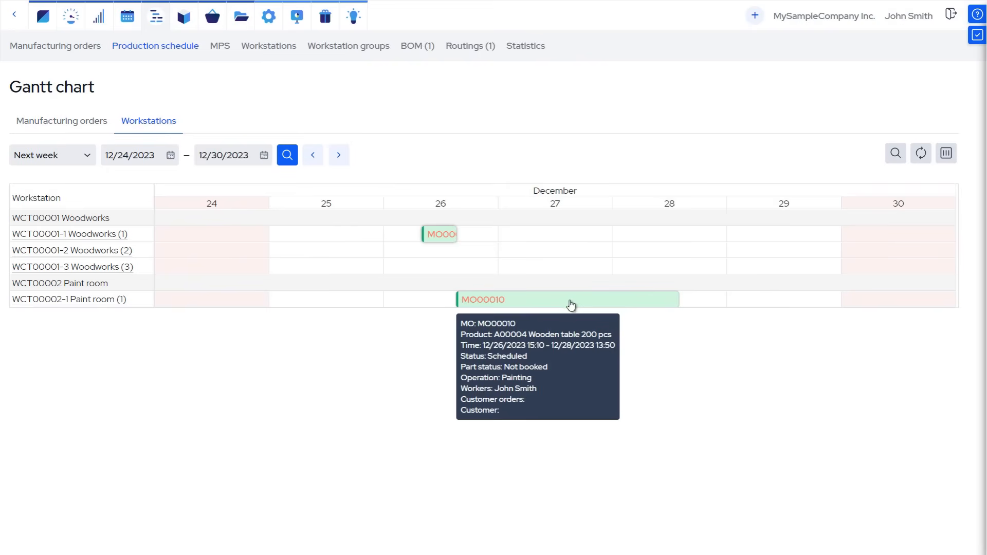
{"action": "mouse_move", "coordinate": [485, 122]}
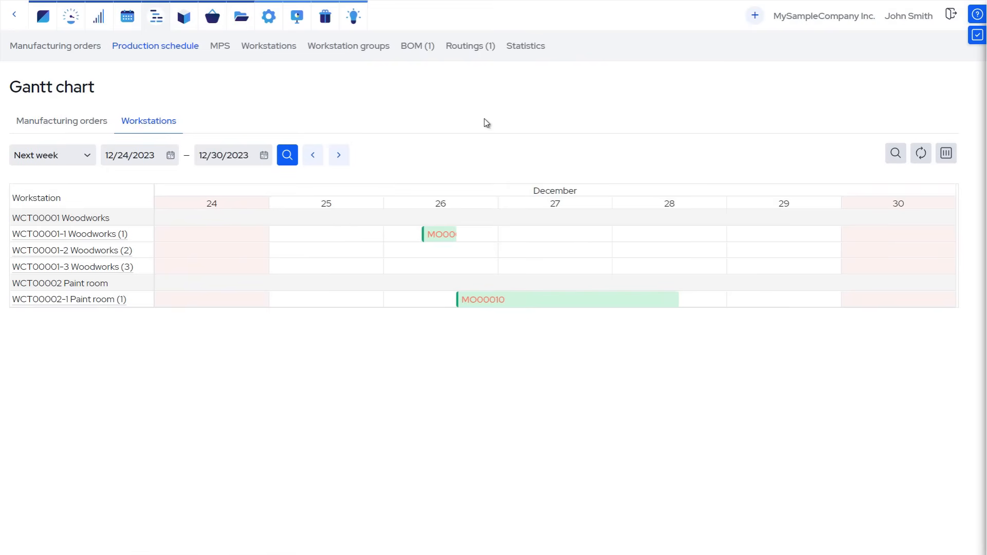
{"action": "left_click", "coordinate": [525, 45]}
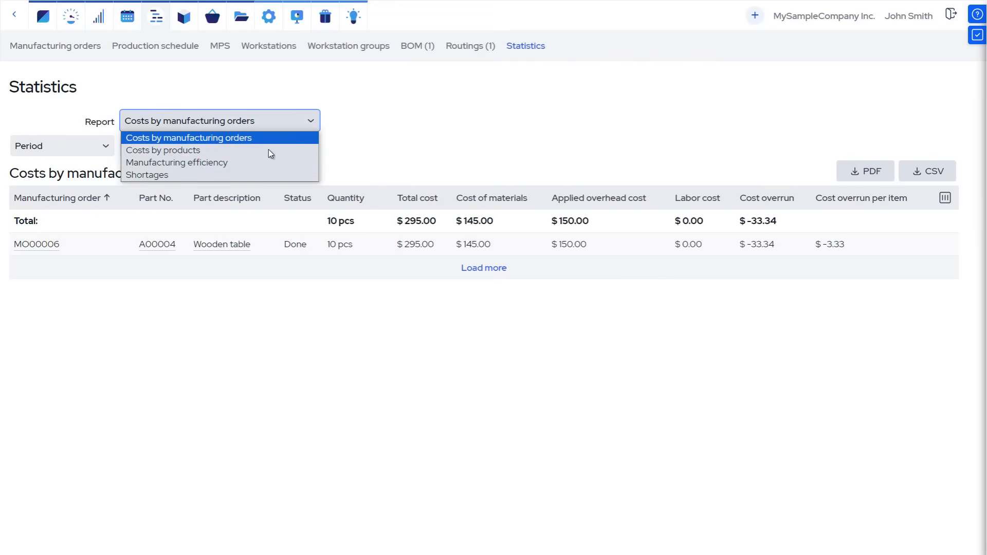
Step: Review the Shortages report and purchase requirements, ending on the stock items list
{"action": "left_click", "coordinate": [147, 175]}
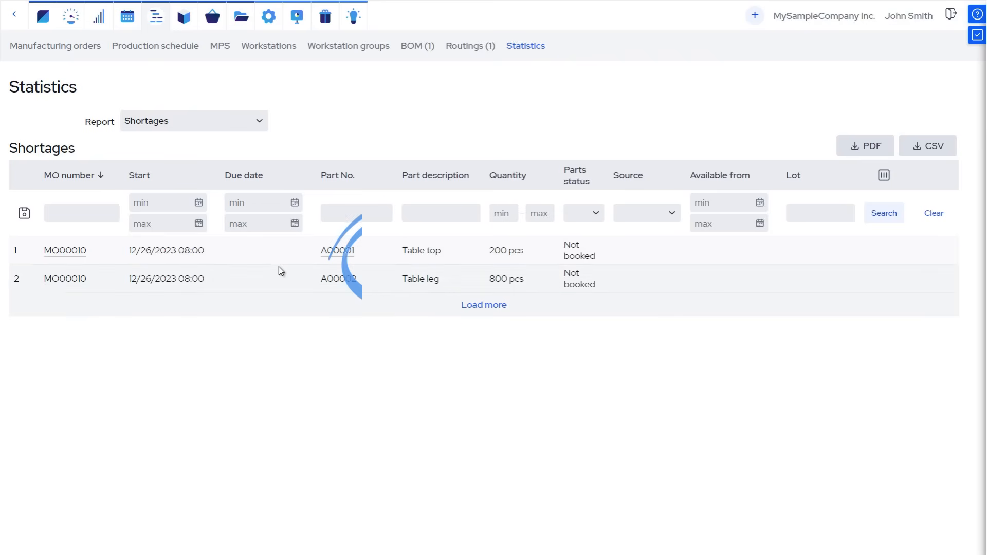
{"action": "mouse_move", "coordinate": [212, 16]}
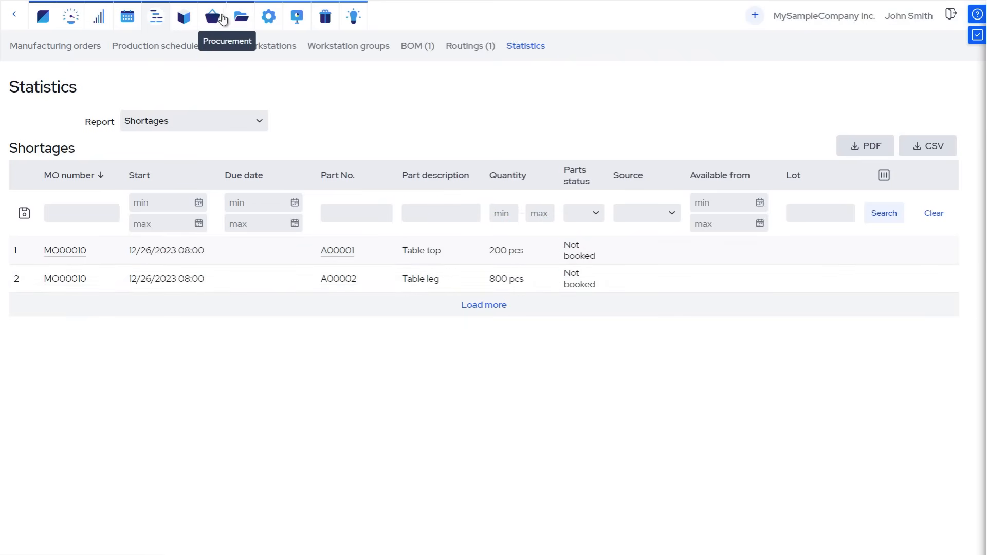
{"action": "left_click", "coordinate": [212, 16]}
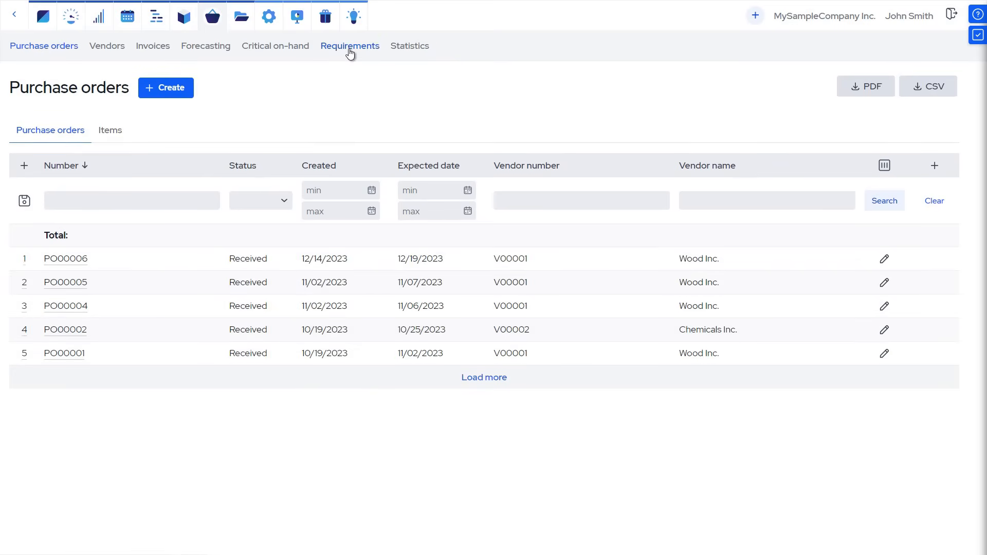
{"action": "left_click", "coordinate": [350, 45]}
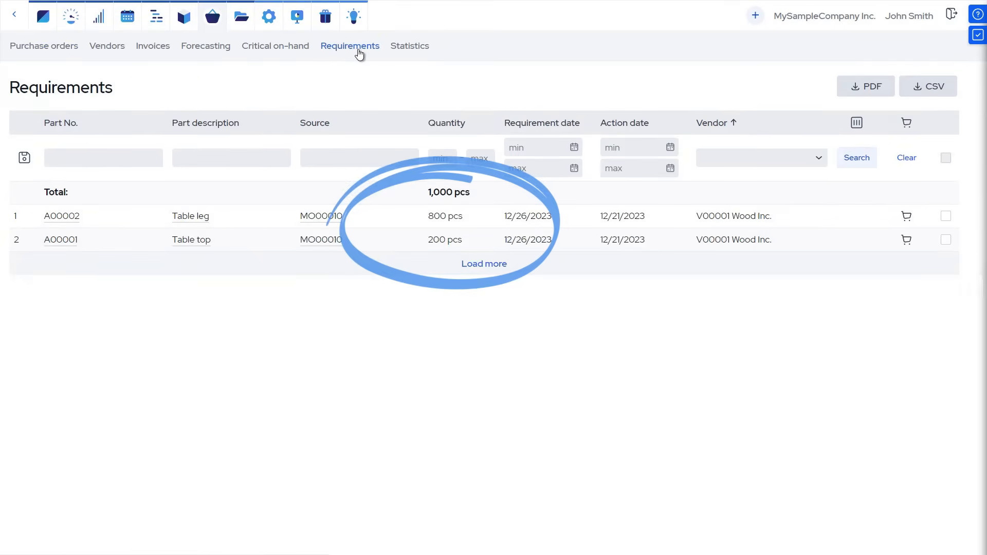
{"action": "left_click", "coordinate": [212, 16]}
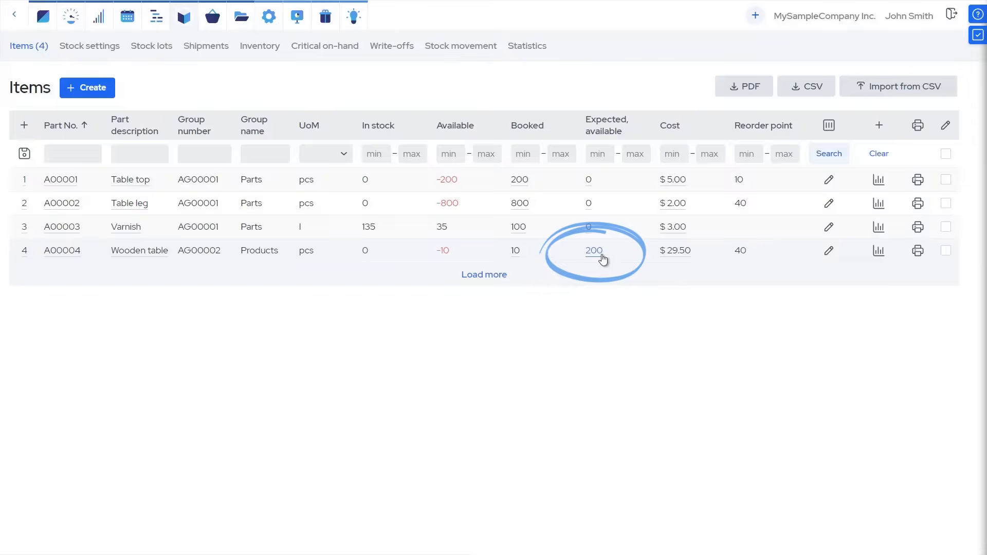
Step: From Critical on-hand, start a manufacturing order for 350 Wooden tables
{"action": "left_click", "coordinate": [594, 250]}
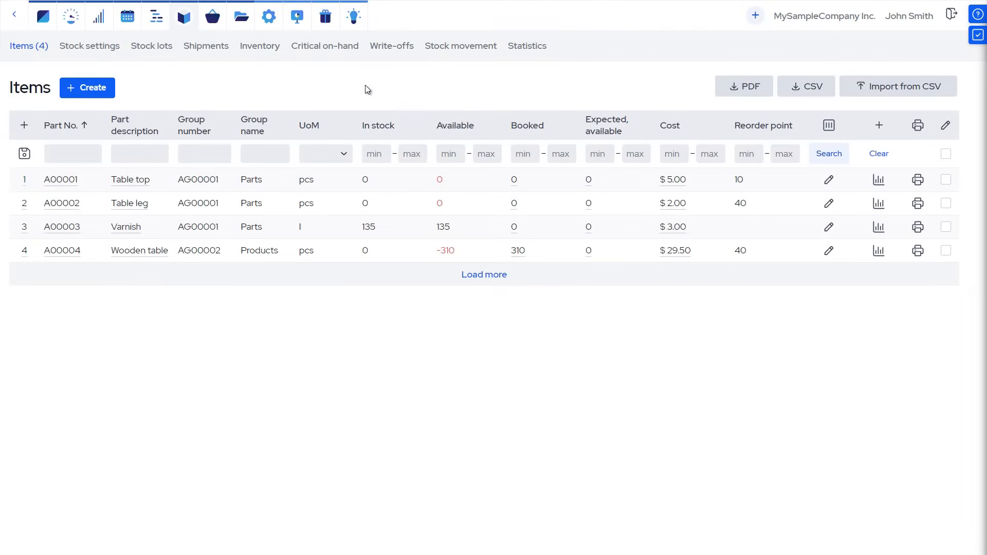
{"action": "left_click", "coordinate": [325, 46]}
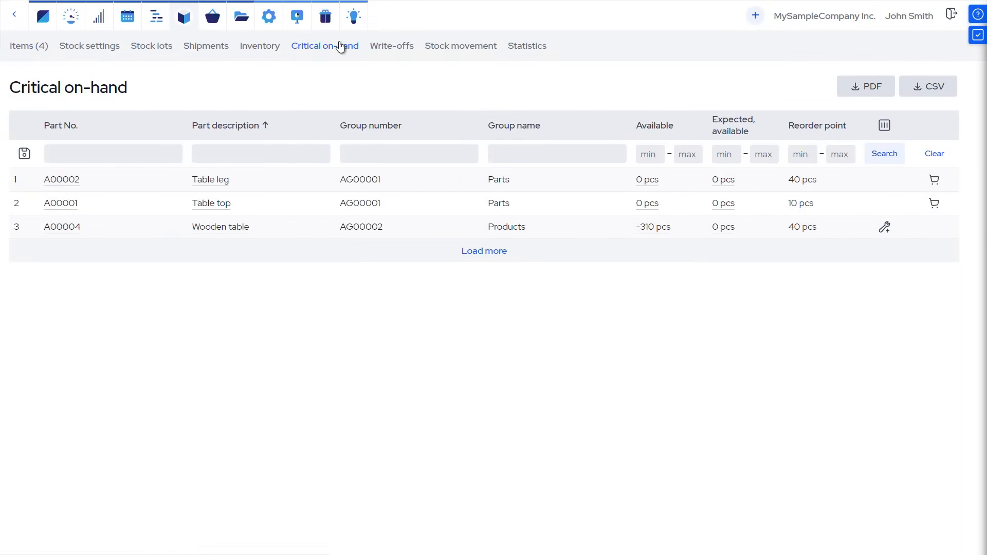
{"action": "mouse_move", "coordinate": [220, 227]}
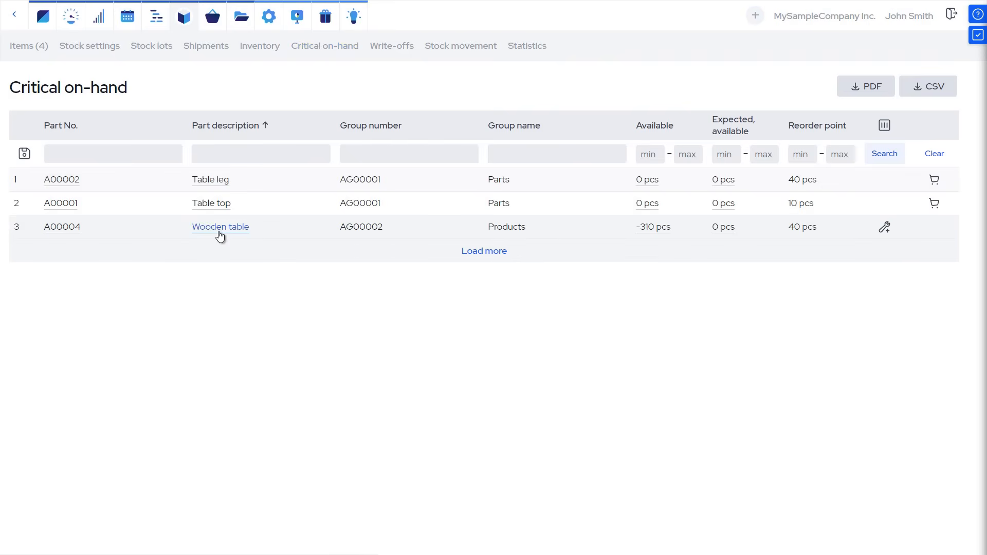
{"action": "left_click", "coordinate": [220, 226]}
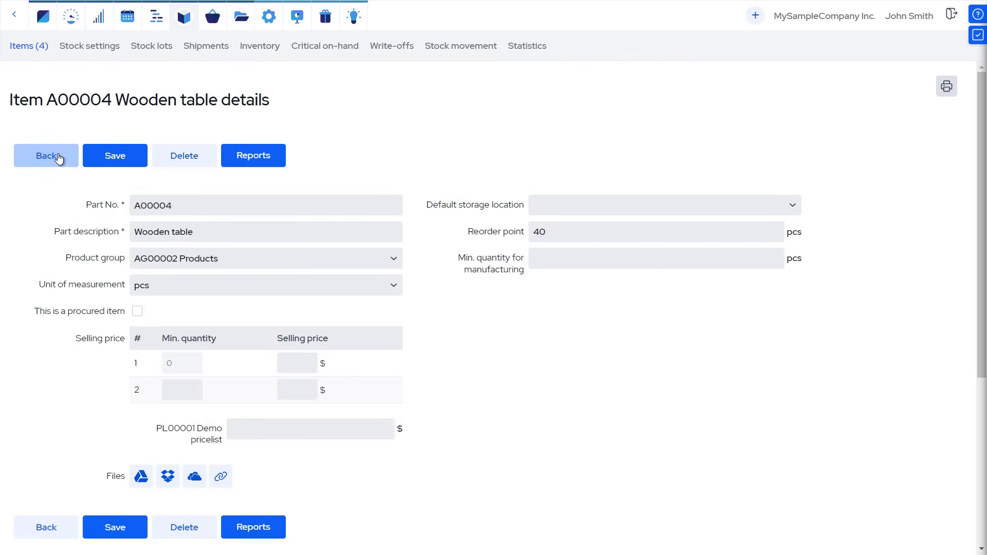
{"action": "left_click", "coordinate": [46, 155]}
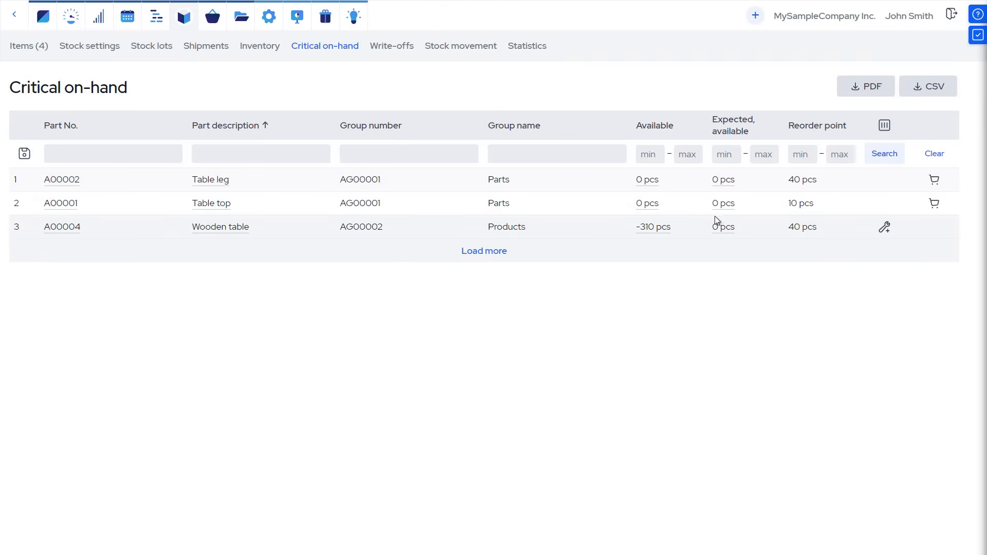
{"action": "mouse_move", "coordinate": [884, 228]}
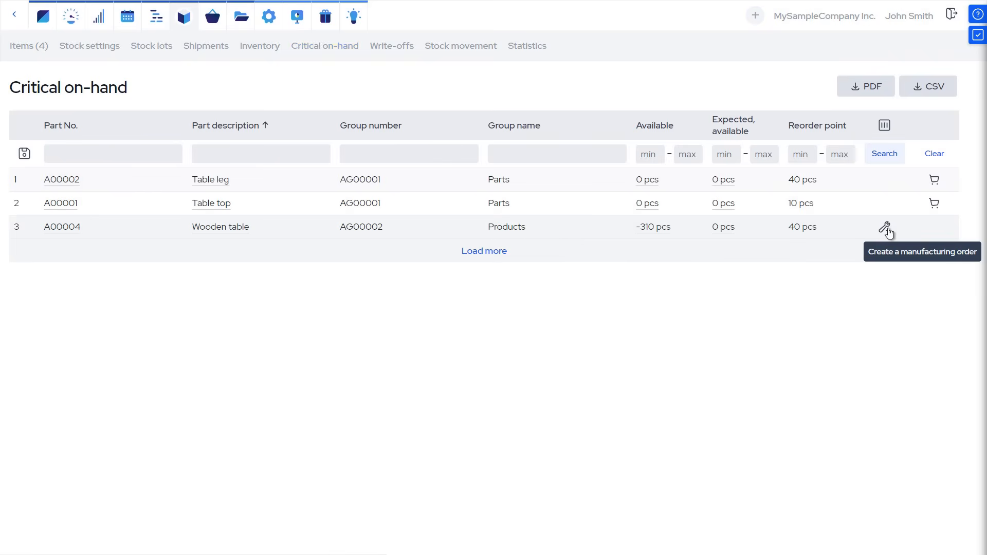
{"action": "left_click", "coordinate": [885, 228]}
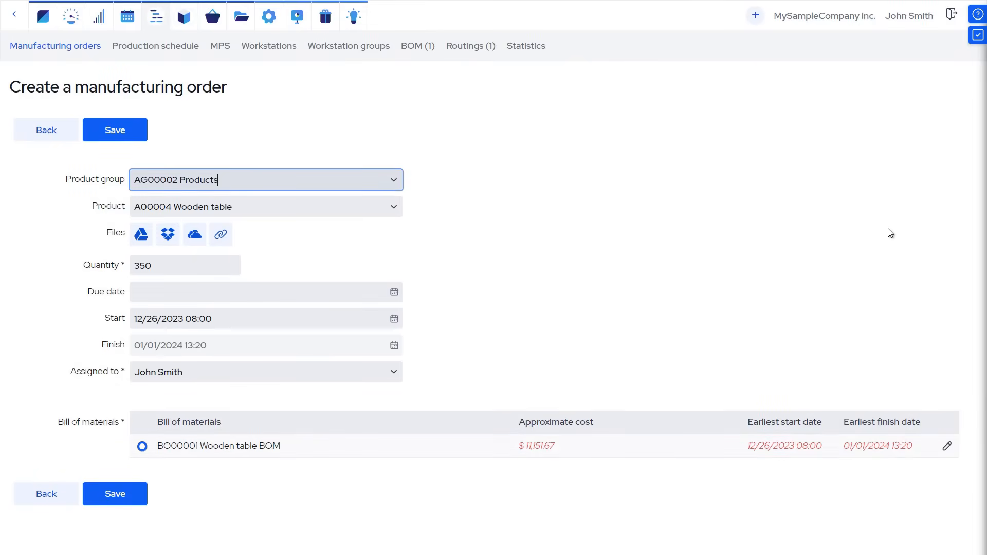
Step: Raise the Wooden table MPS production plan for 06/01/2024 to 300 and show required capacity
{"action": "left_click", "coordinate": [220, 45]}
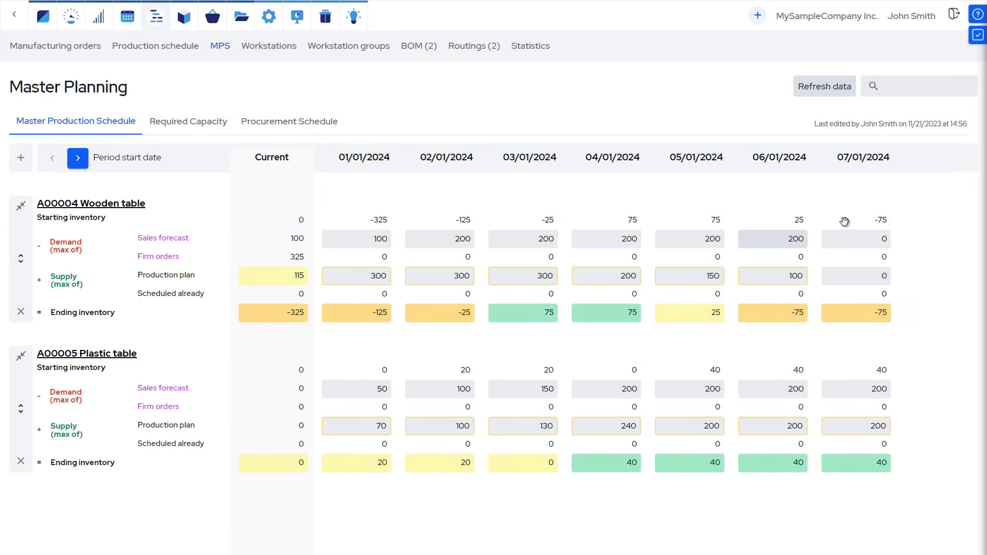
{"action": "mouse_move", "coordinate": [434, 292]}
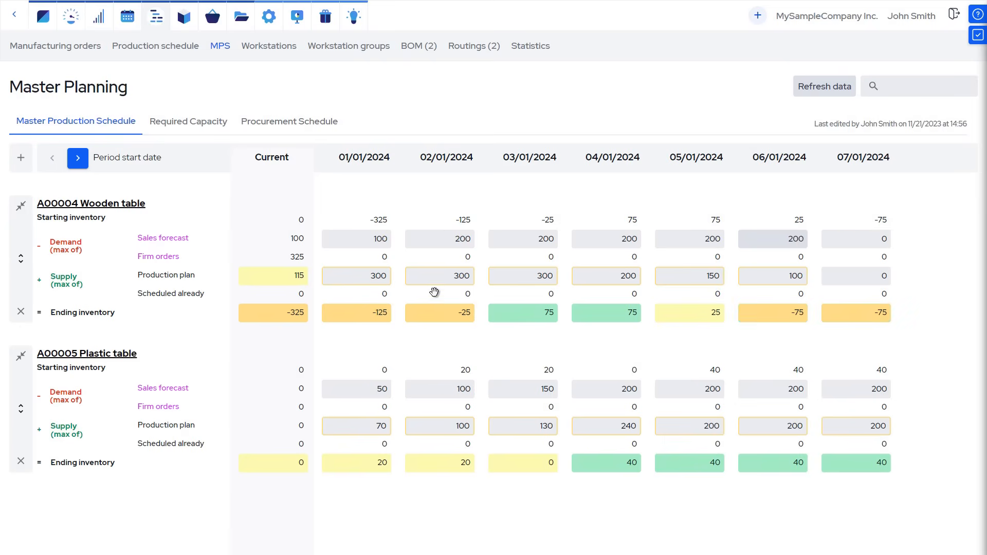
{"action": "left_click", "coordinate": [772, 277]}
{"action": "type", "text": "300"}
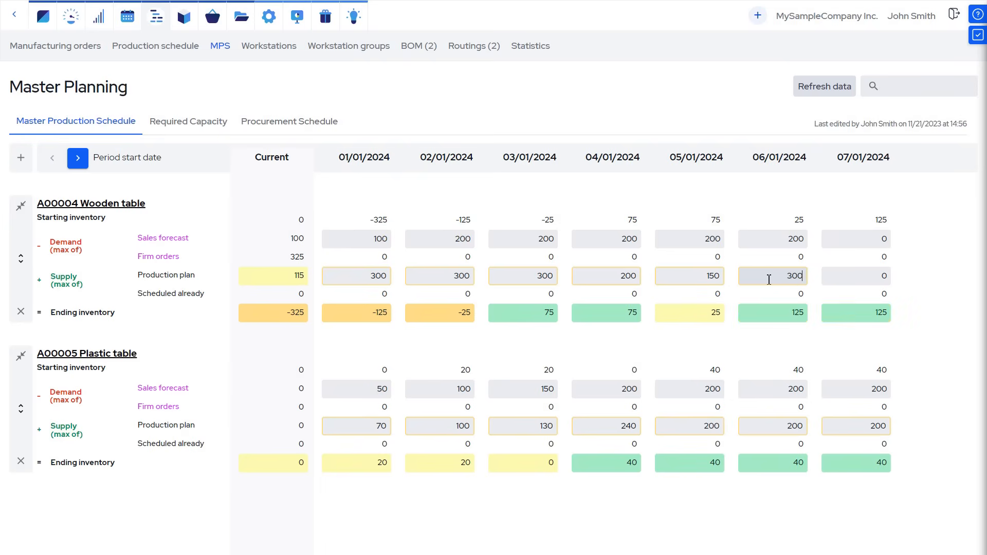
{"action": "left_click", "coordinate": [187, 121]}
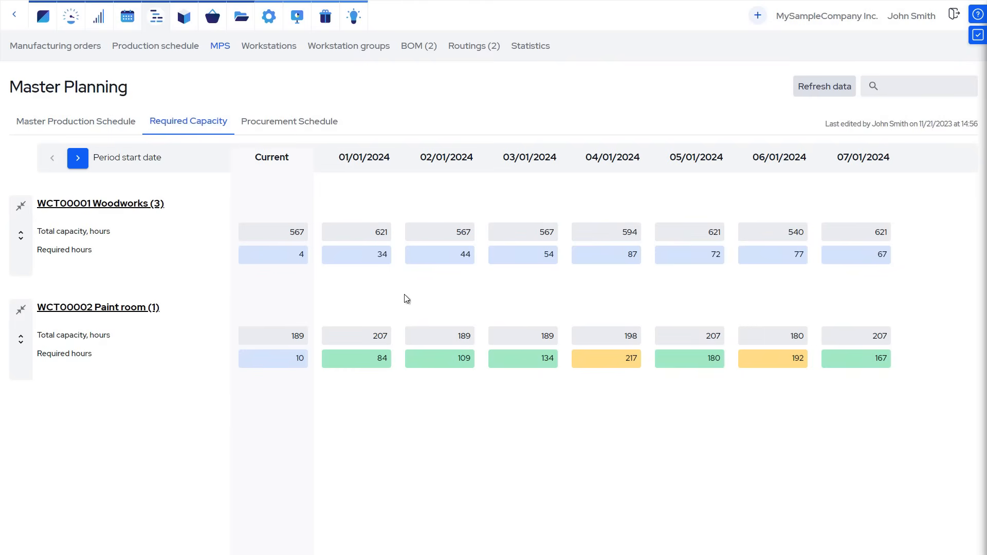
{"action": "mouse_move", "coordinate": [620, 345]}
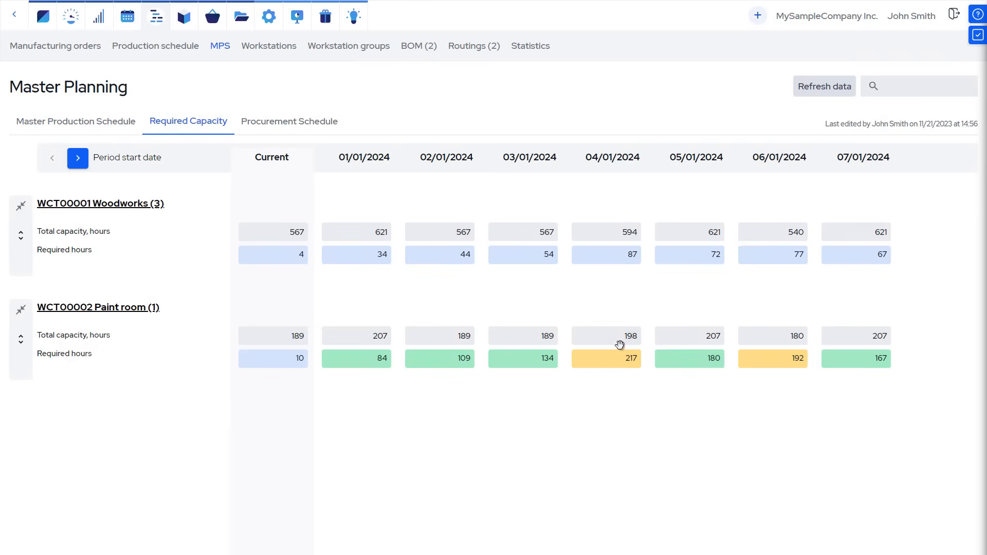
Step: Set Paint room capacity for 04/01/2024 to 400 hours and view the procurement schedule
{"action": "left_click", "coordinate": [606, 335]}
{"action": "type", "text": "400"}
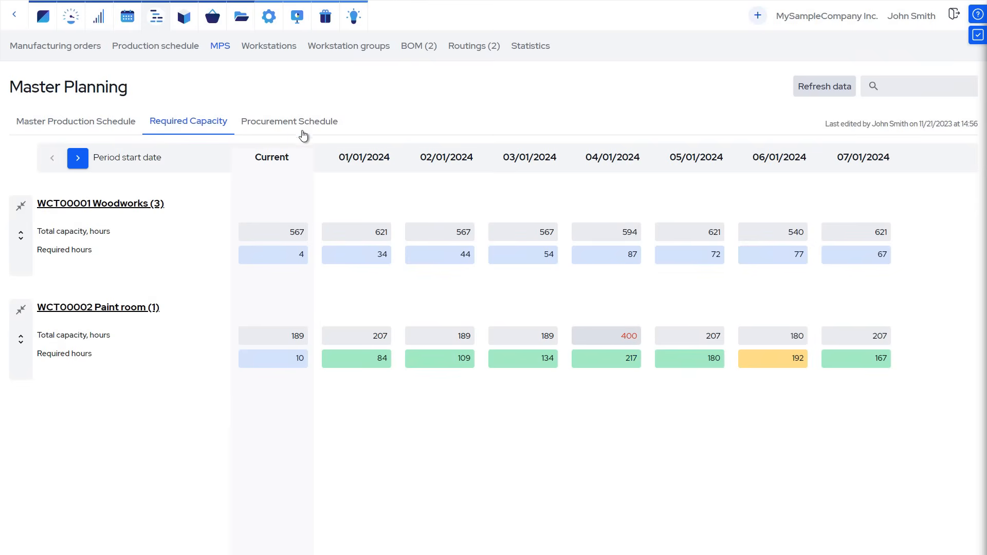
{"action": "left_click", "coordinate": [288, 121]}
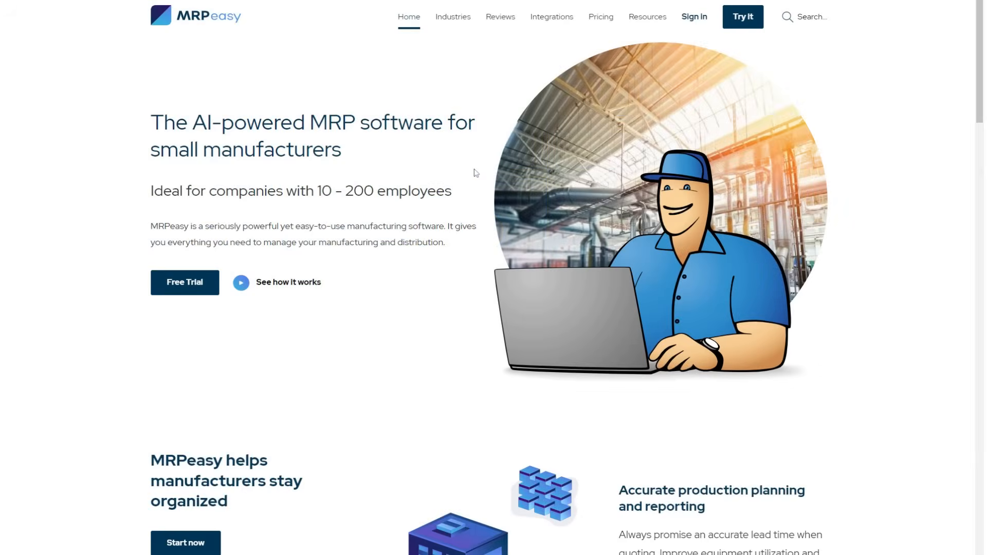
{"action": "mouse_move", "coordinate": [647, 17]}
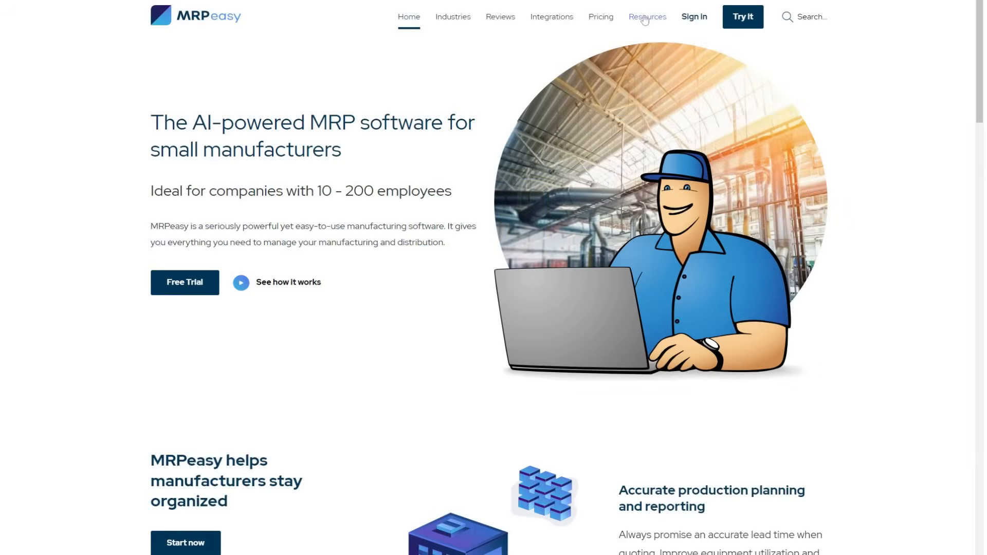
Step: Open the Demo Videos collection from the mrpeasy.com Resources section
{"action": "left_click", "coordinate": [647, 16]}
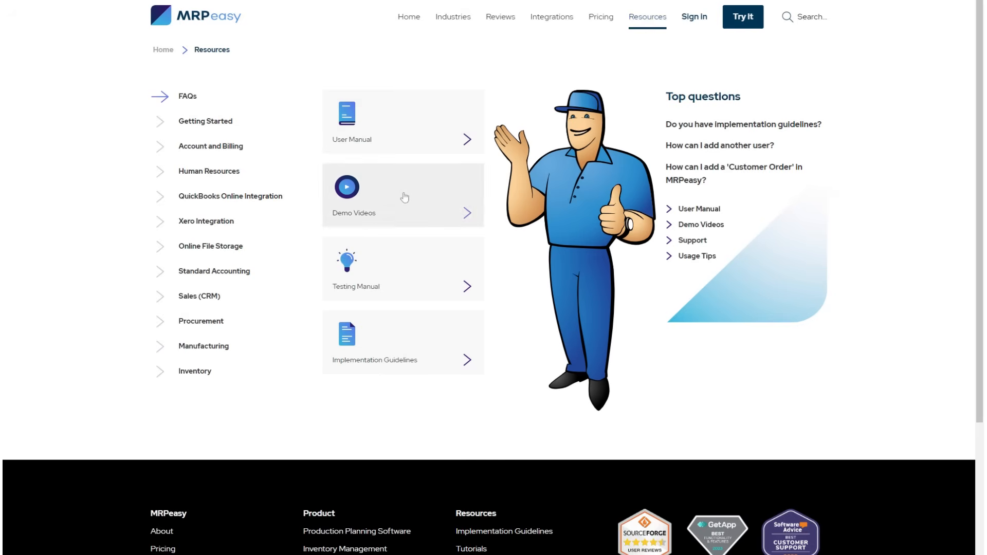
{"action": "left_click", "coordinate": [403, 195]}
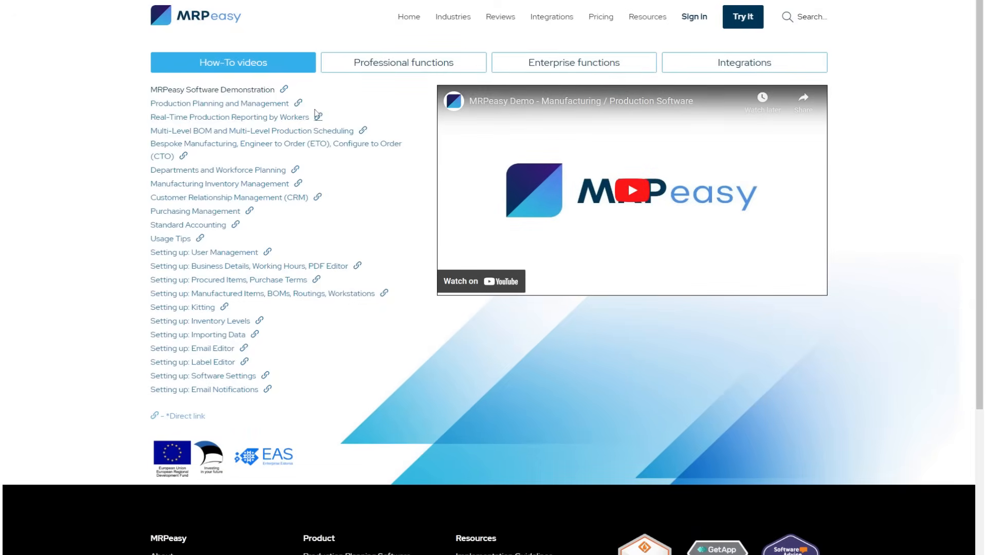
{"action": "mouse_move", "coordinate": [260, 130]}
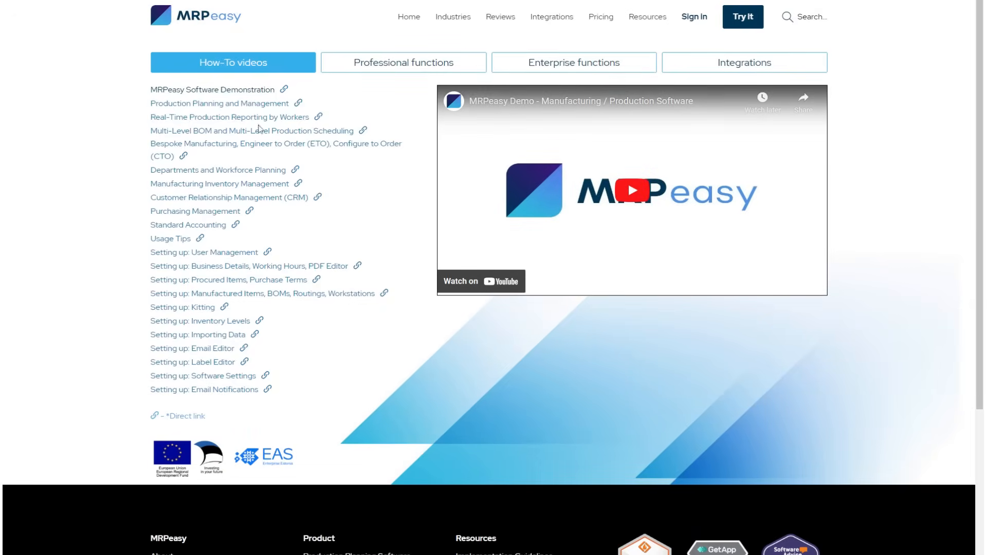